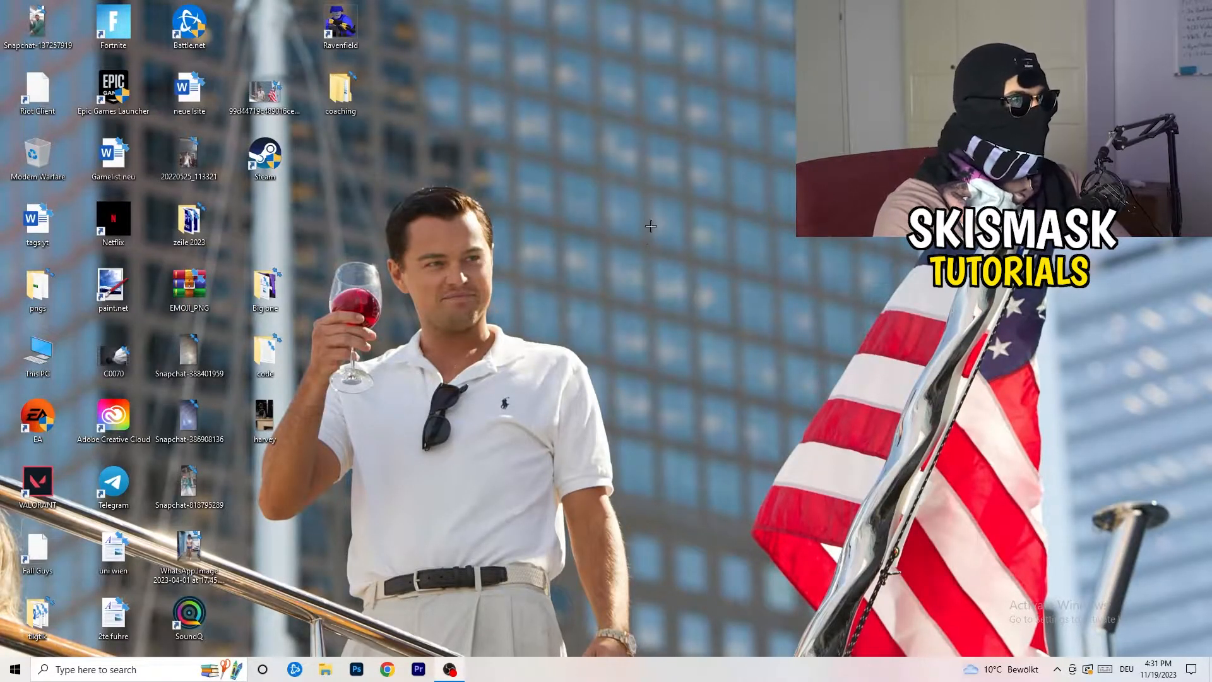
- Right-click empty desktop space to show the menu with NVIDIA Control Panel
right_click(650, 226)
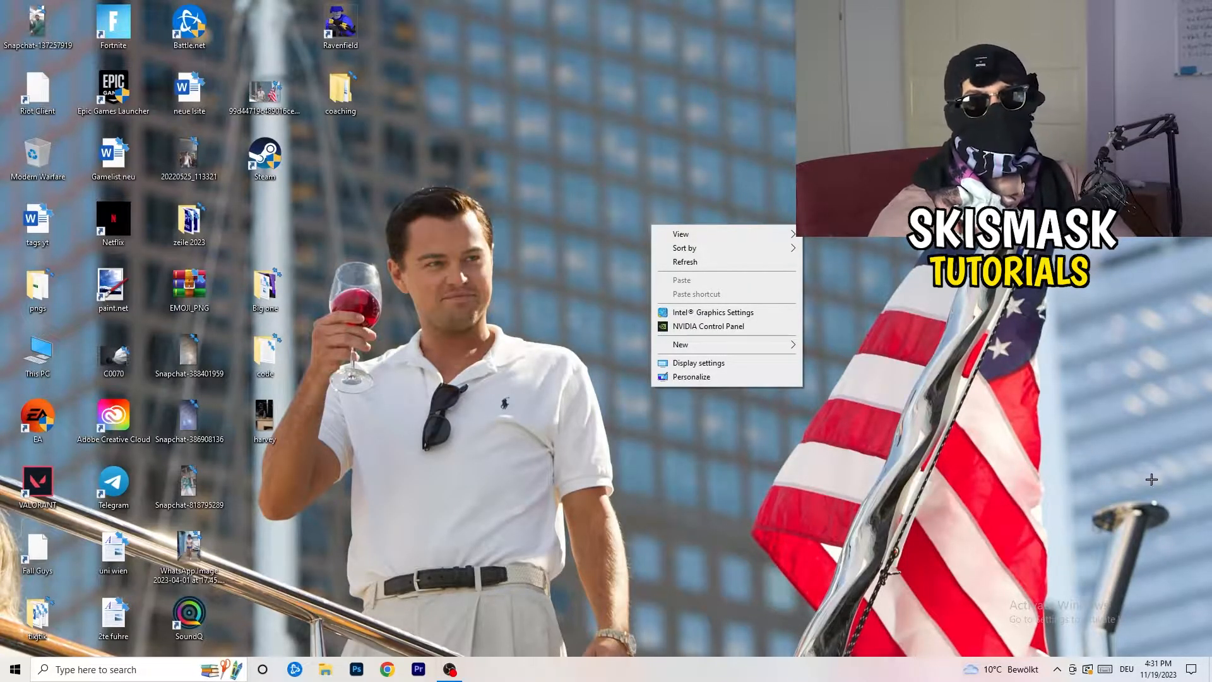
mouse_move(1171, 485)
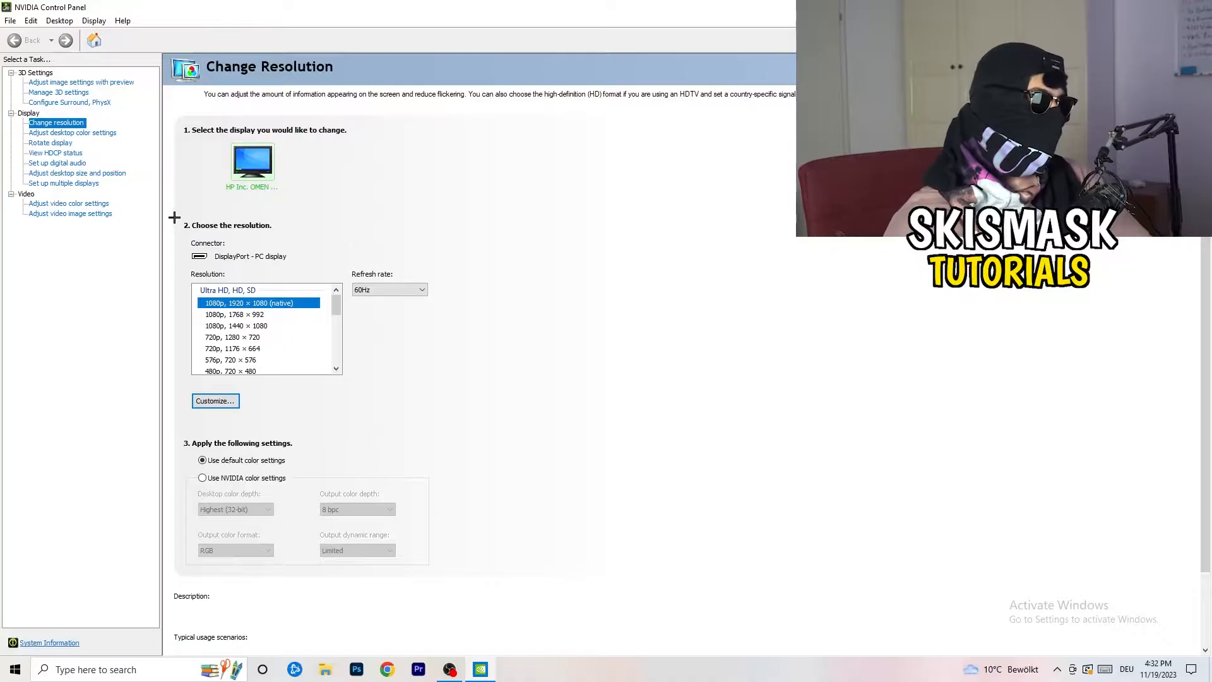
- Start a new custom resolution and enter 1440 horizontal by 1040 vertical pixels
click(215, 400)
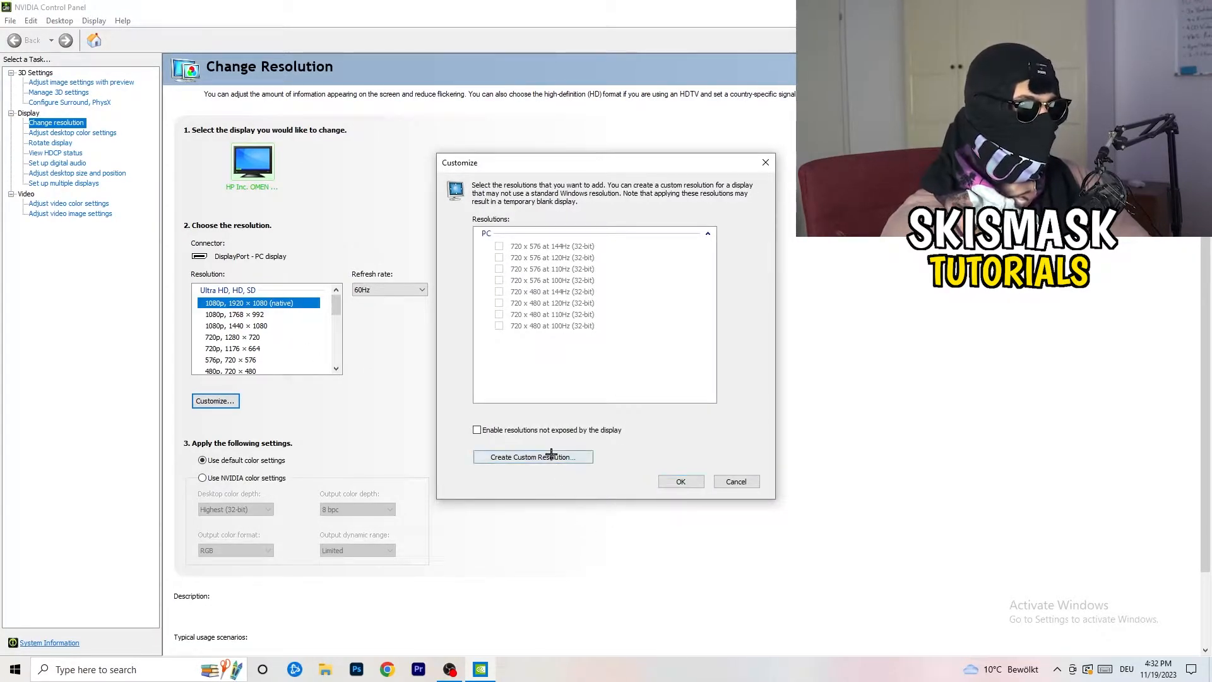
click(532, 455)
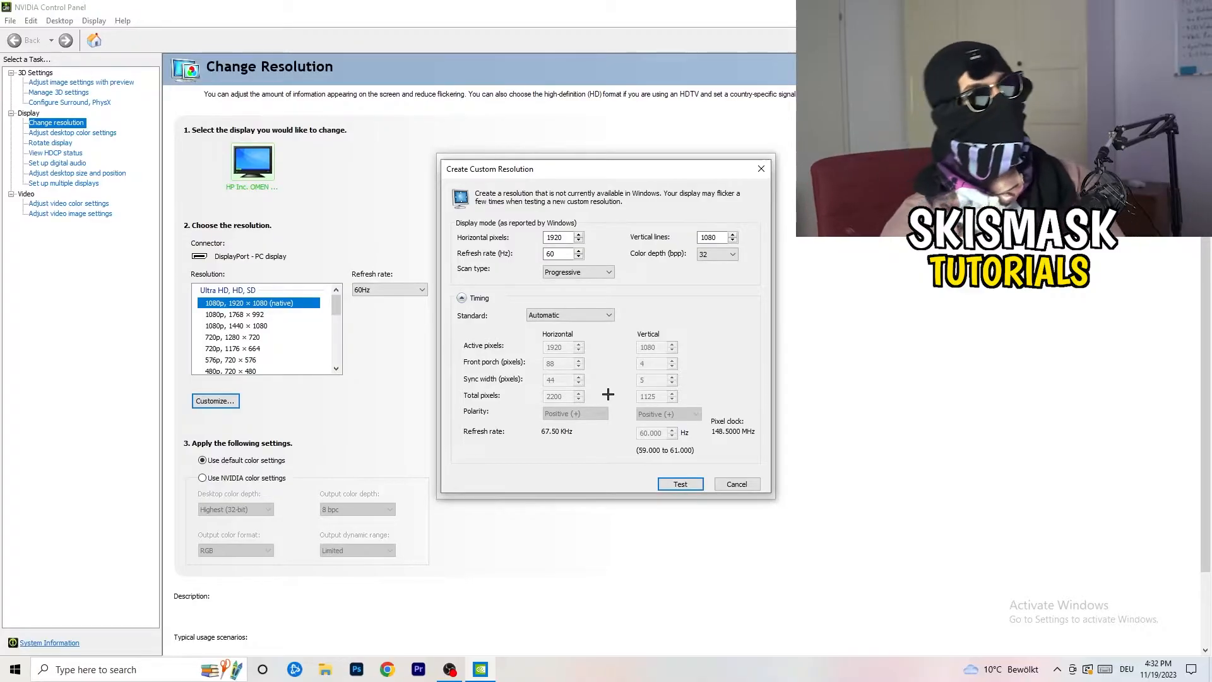
click(558, 237)
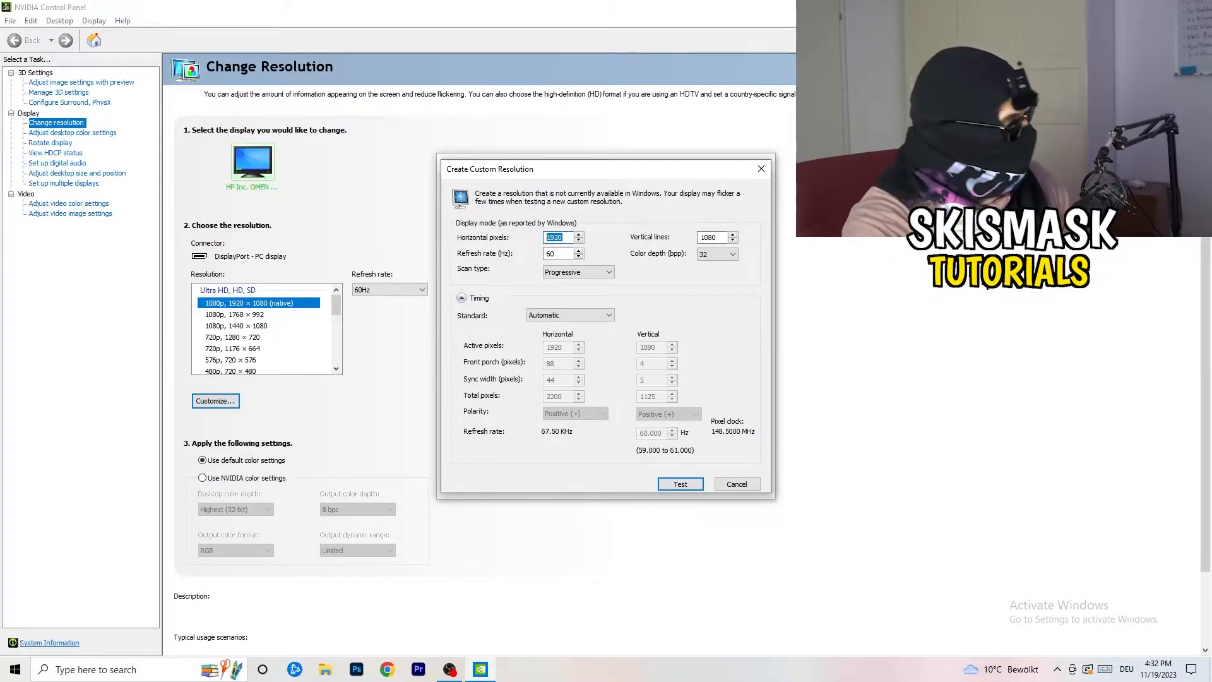
text(1140)
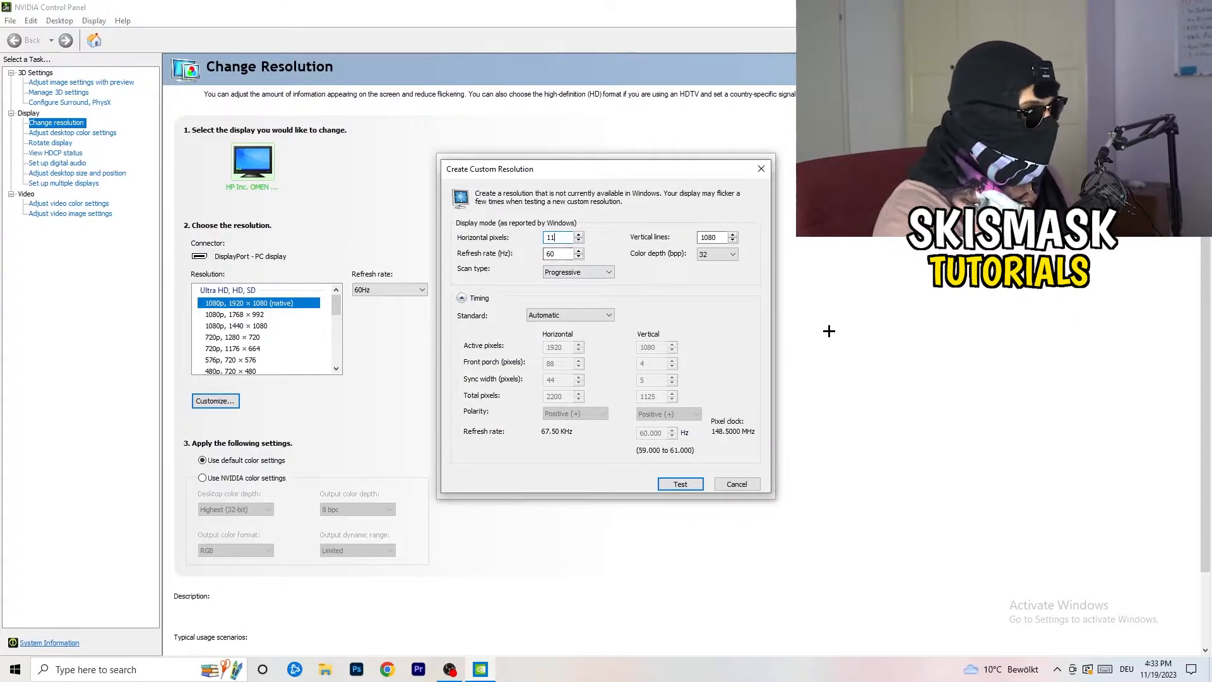
text(440)
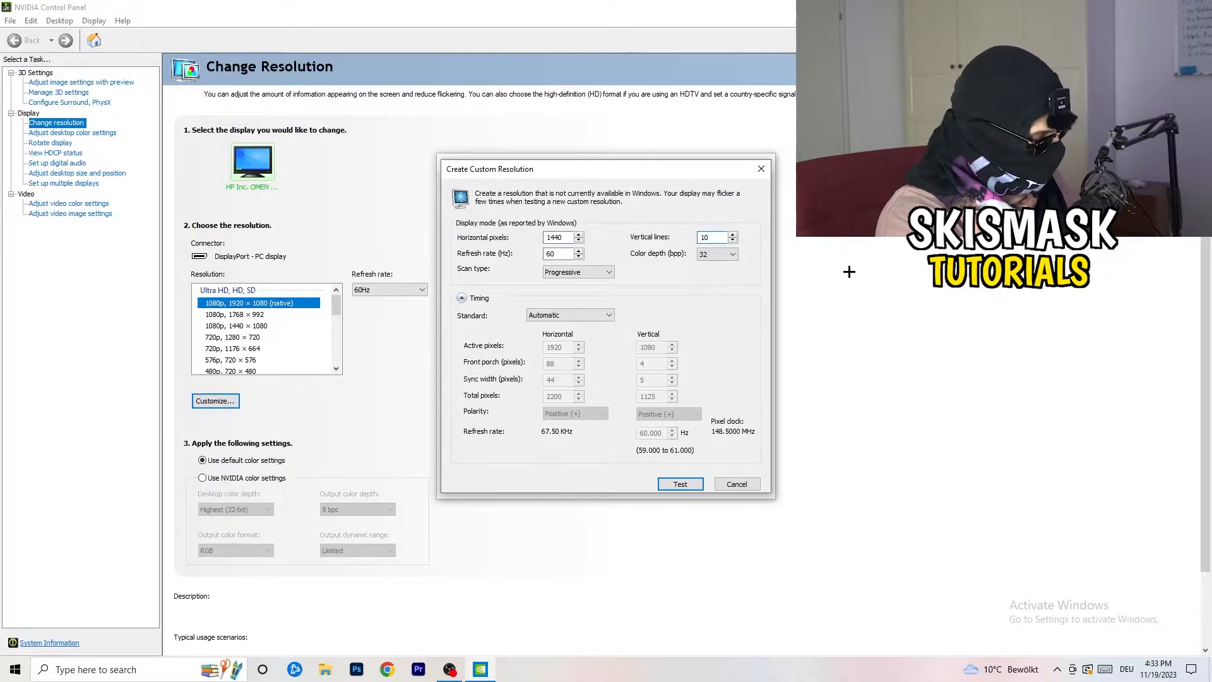
text(1040)
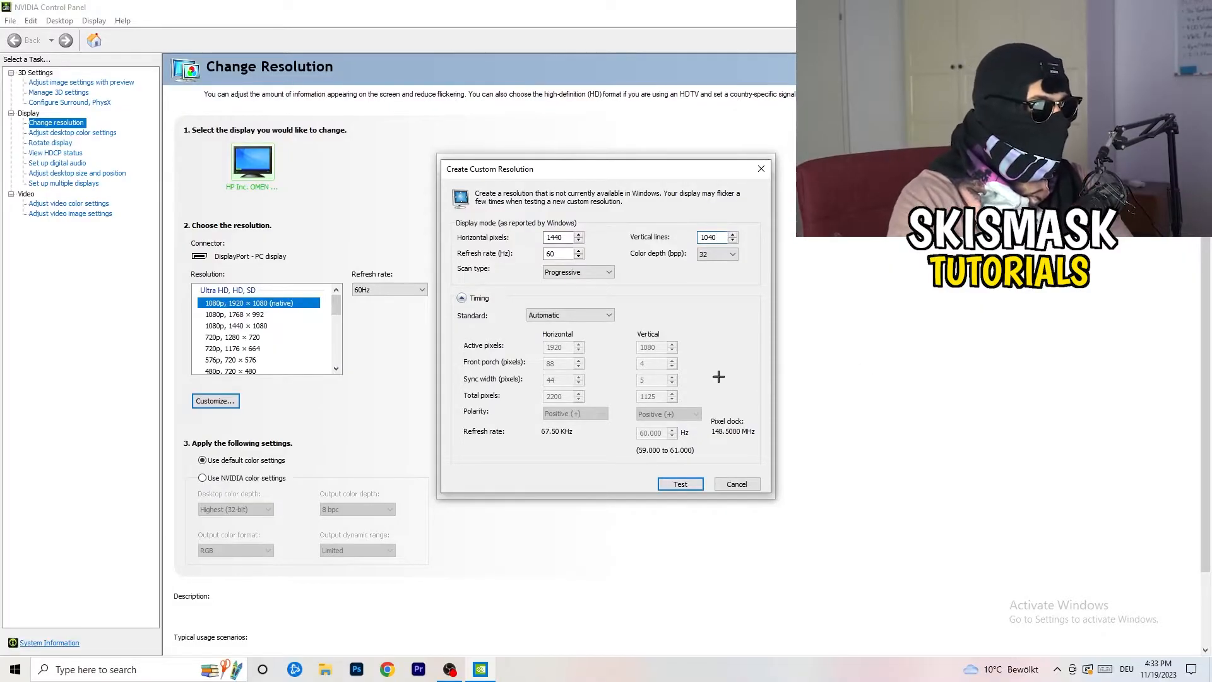
- Keep Progressive scan type and set the timing standard to CVT reduced blank
click(608, 271)
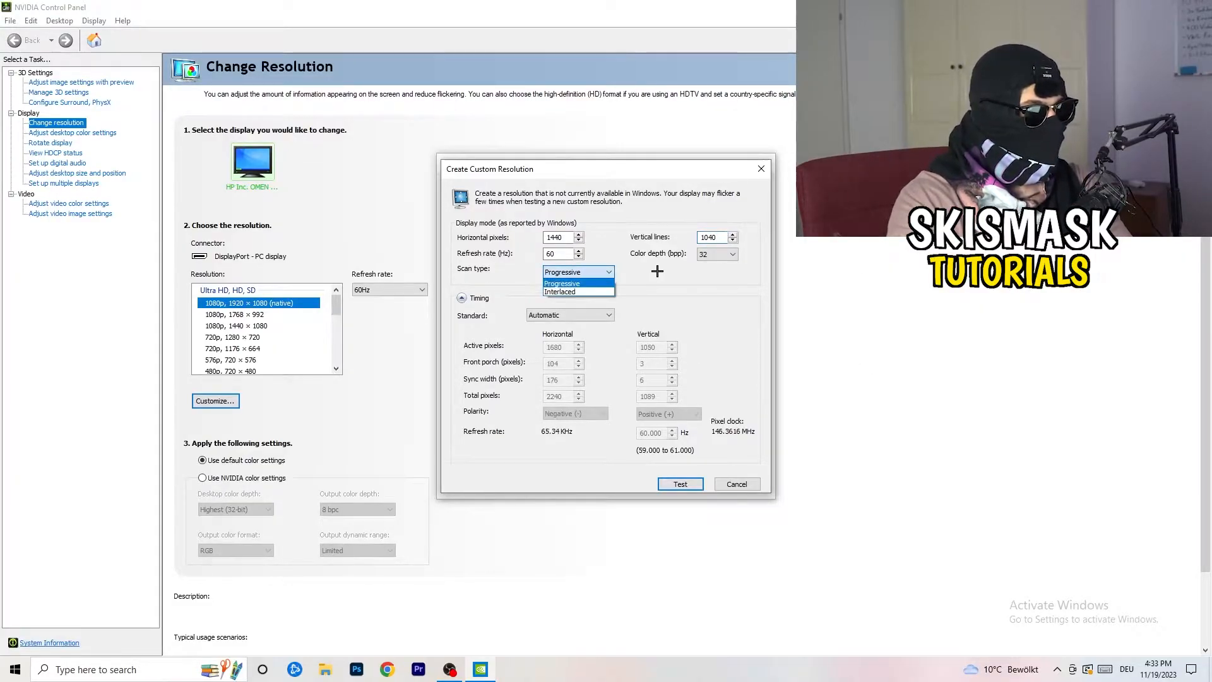
click(569, 315)
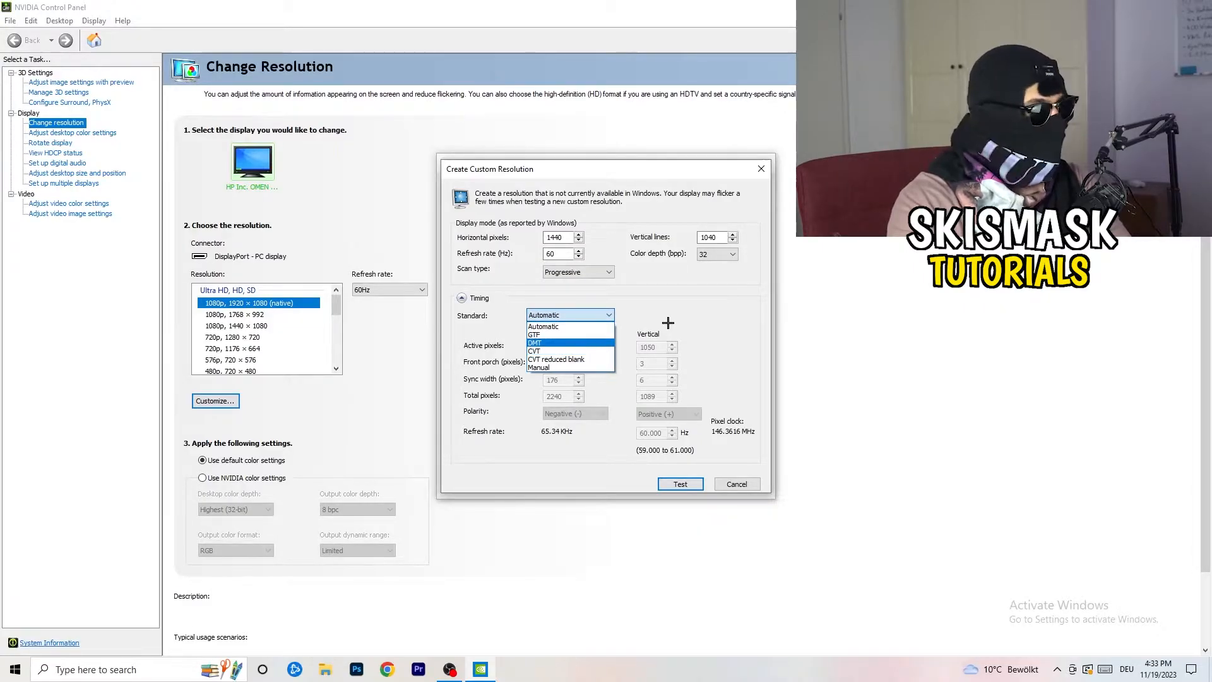
click(543, 326)
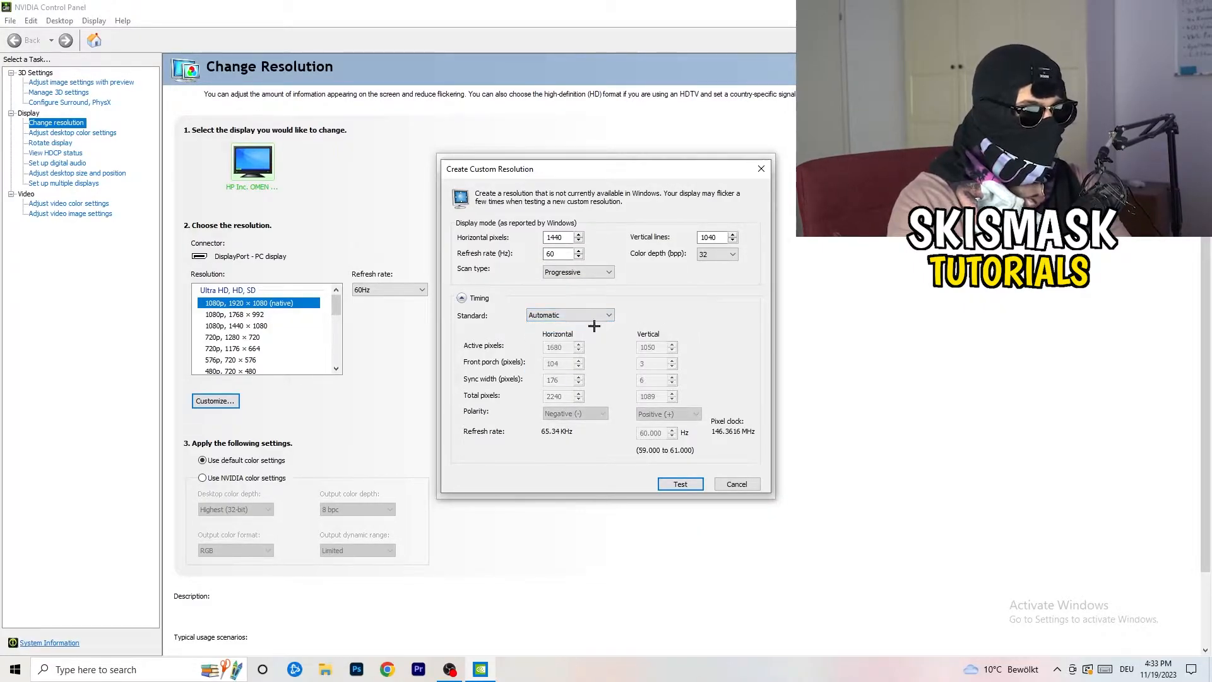
click(569, 314)
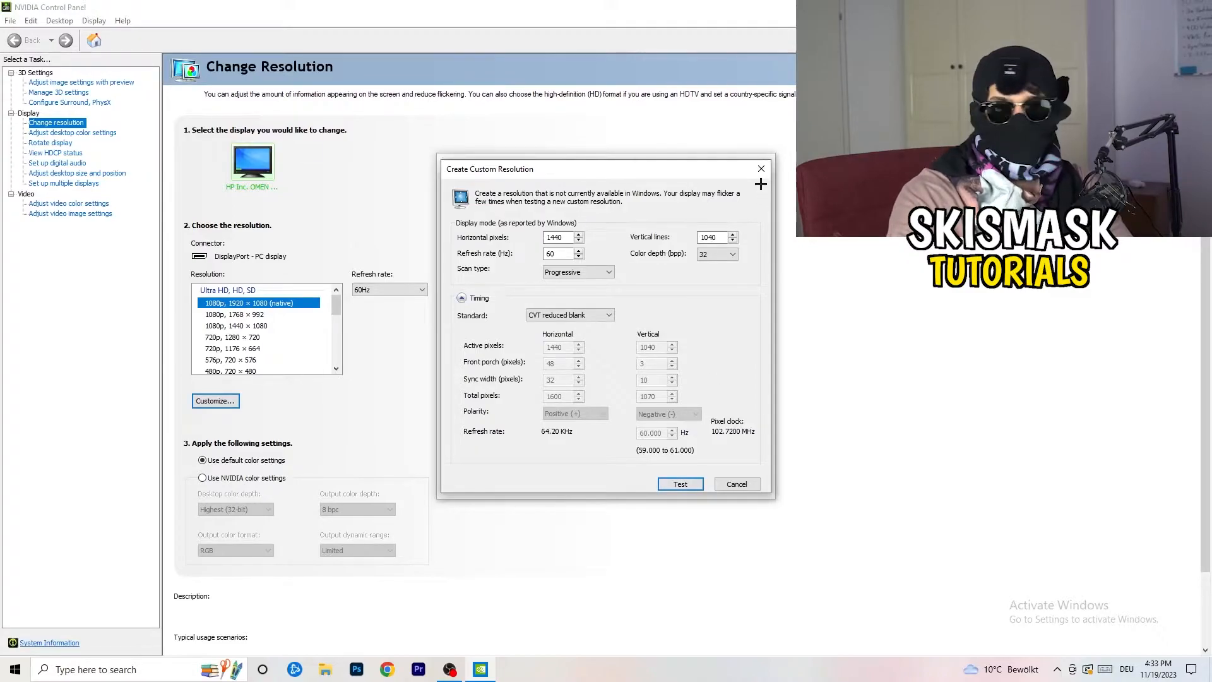
mouse_move(761, 169)
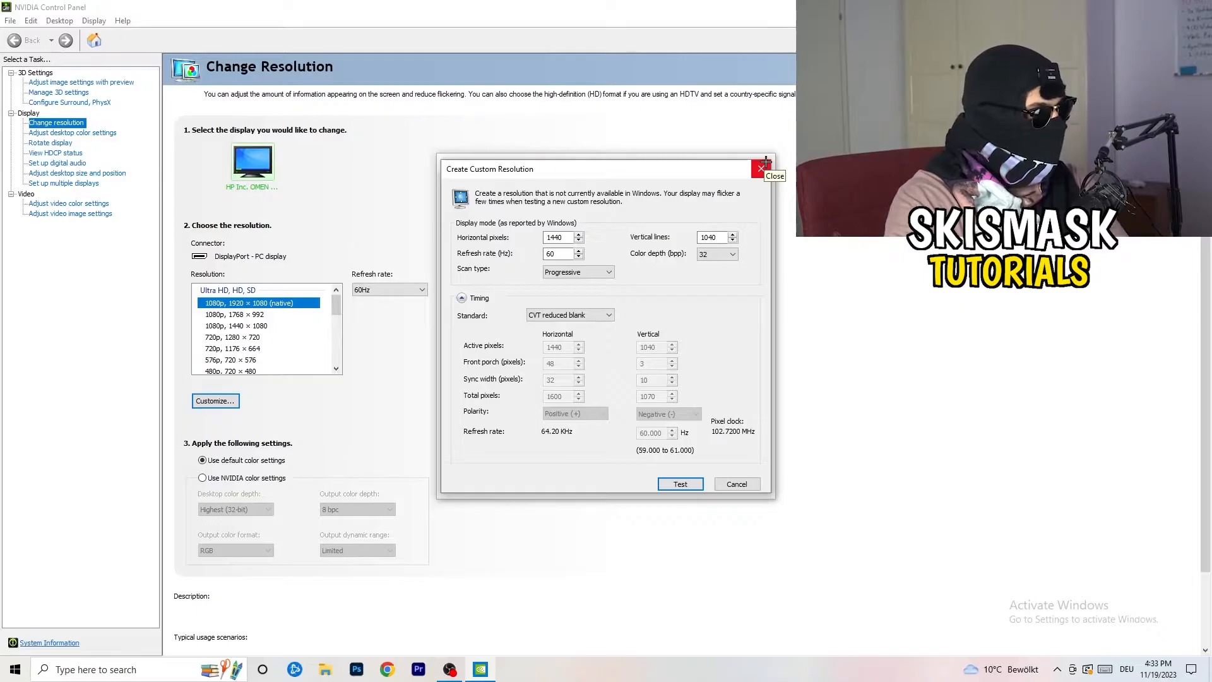
- Close the Create Custom Resolution dialog and open Windows Settings from Start
click(761, 169)
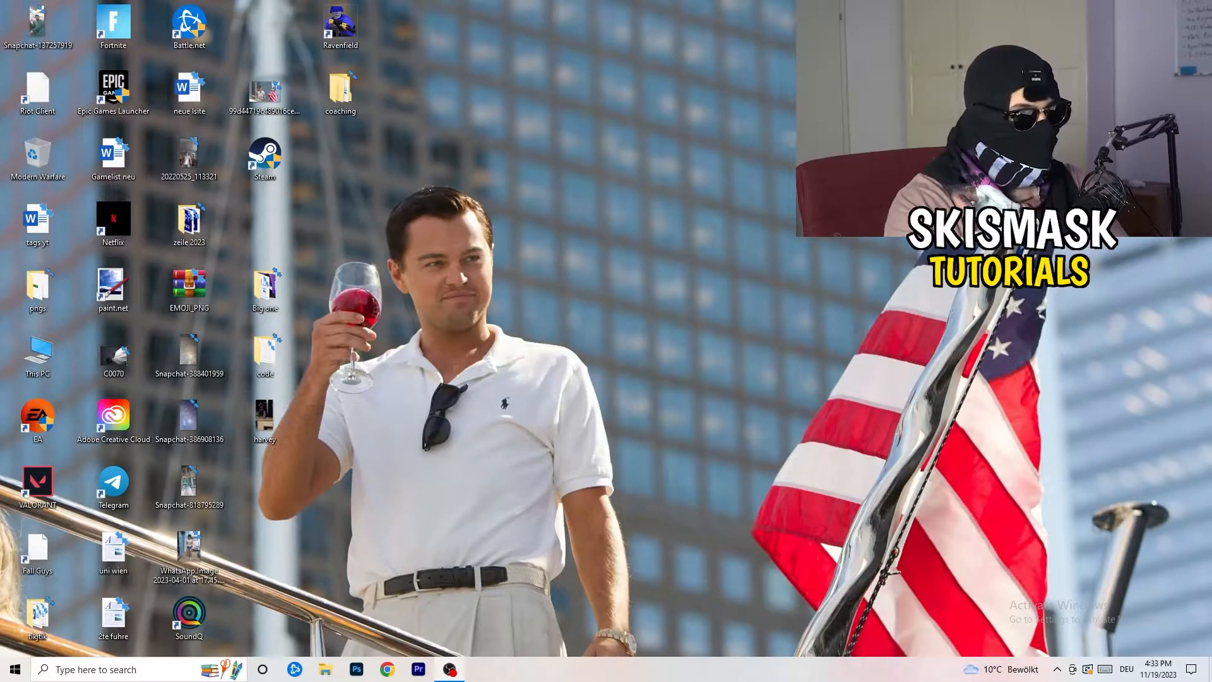
click(14, 669)
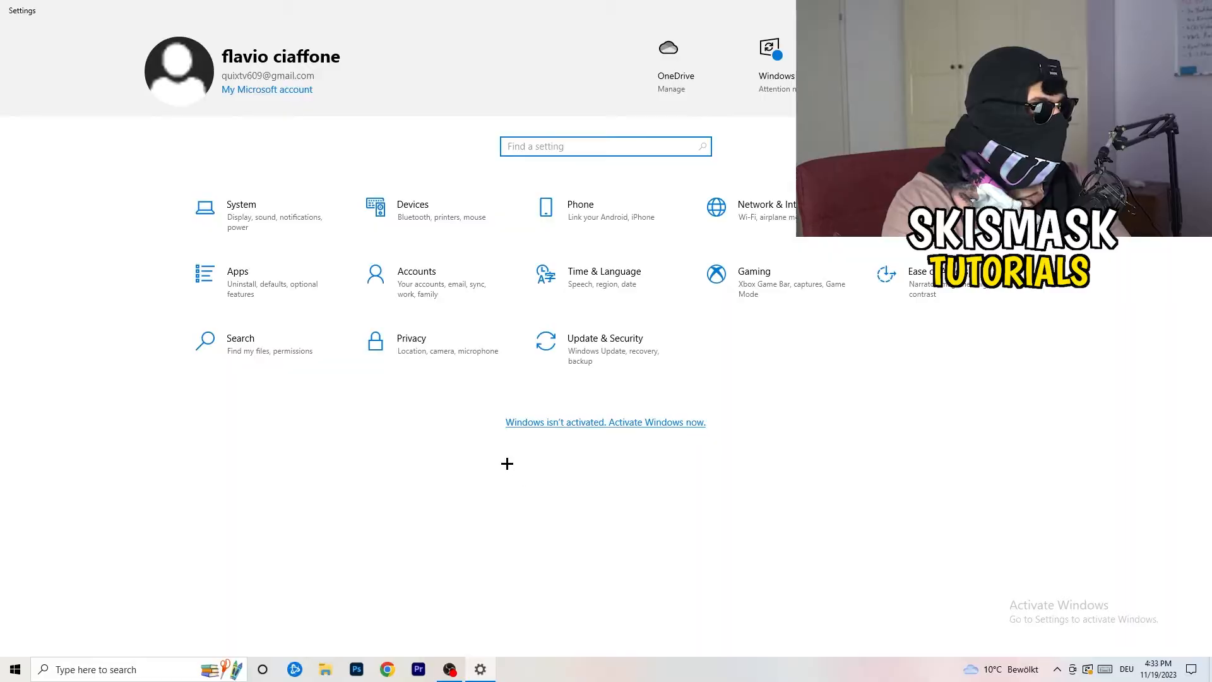
click(240, 210)
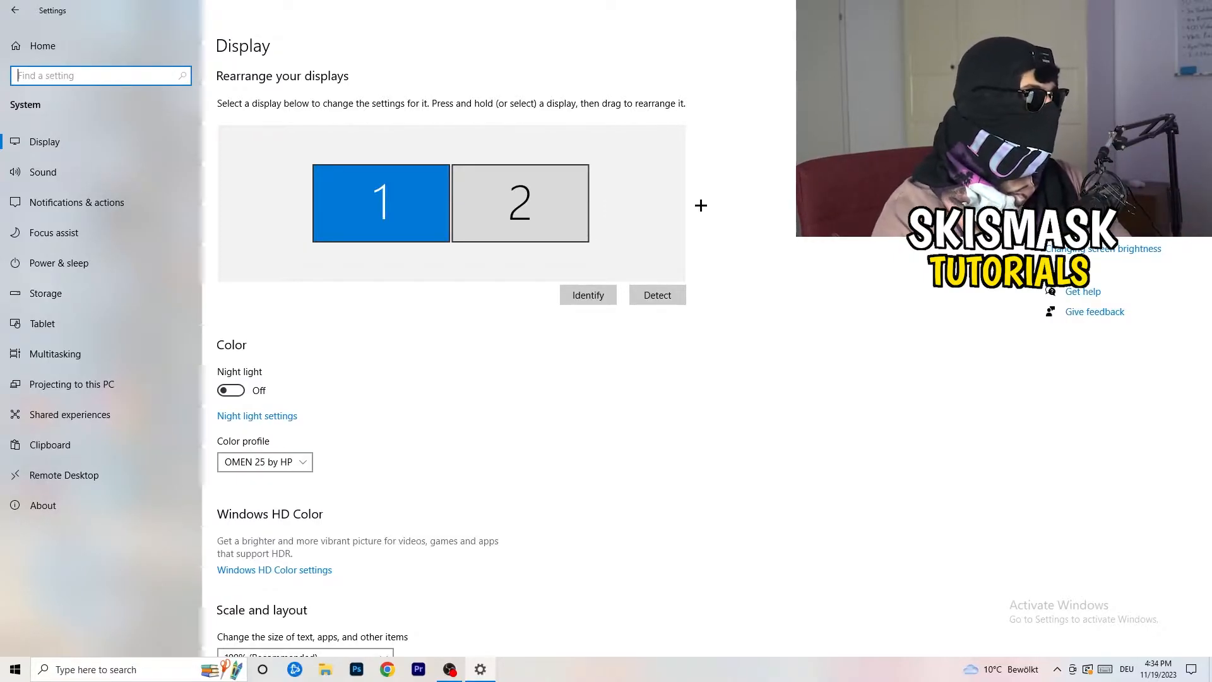
scroll(down, 3)
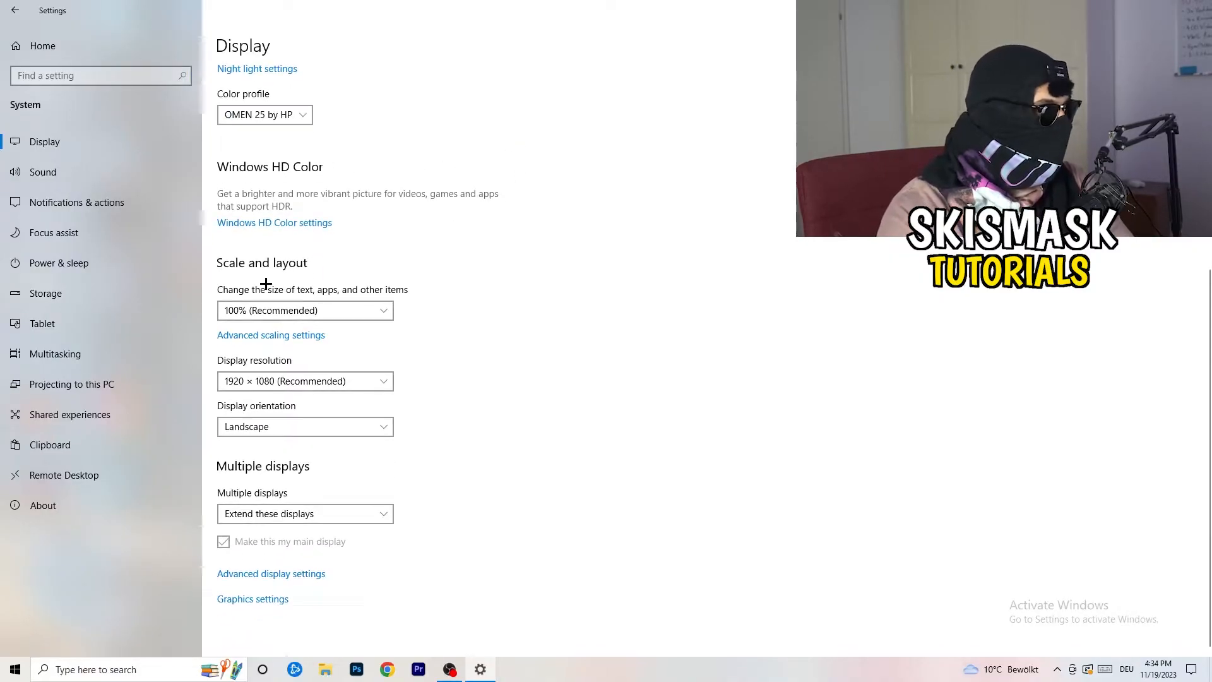
mouse_move(368, 296)
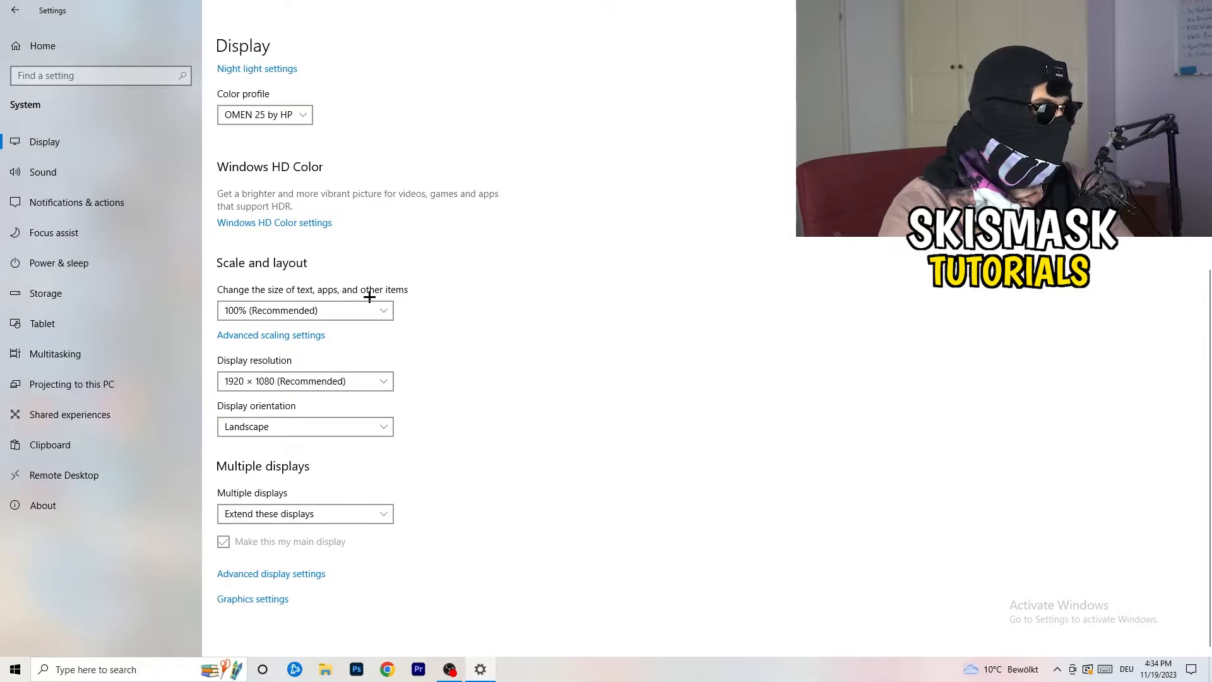
click(304, 310)
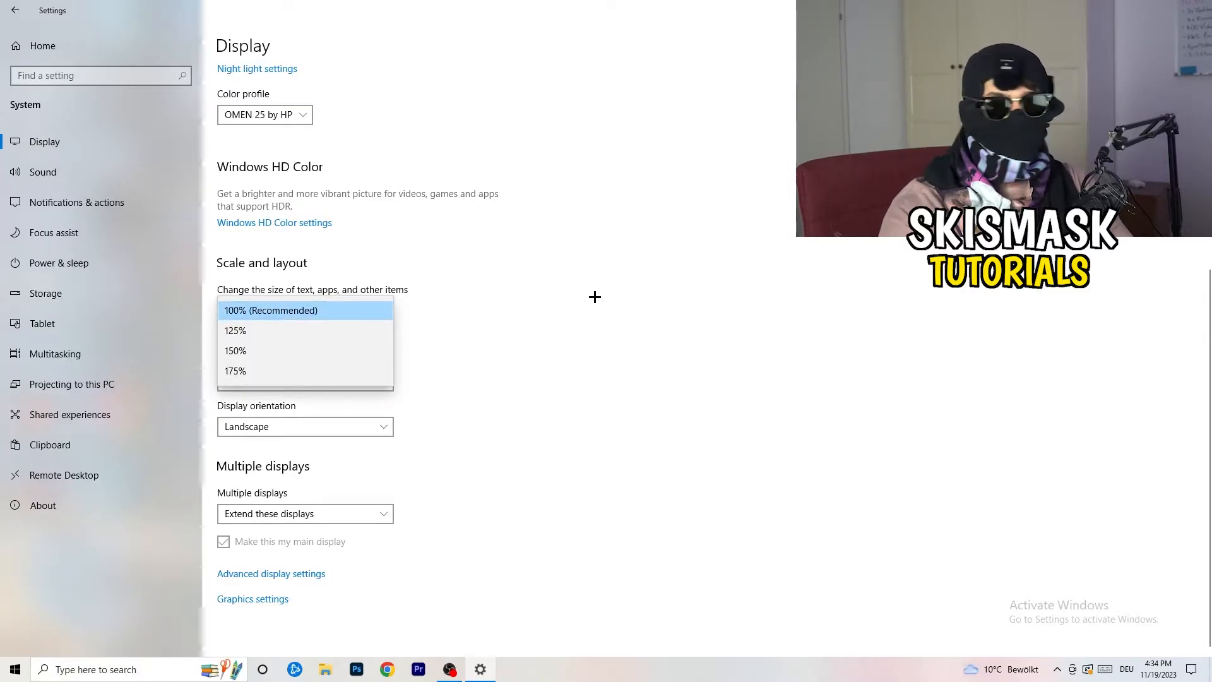
click(304, 310)
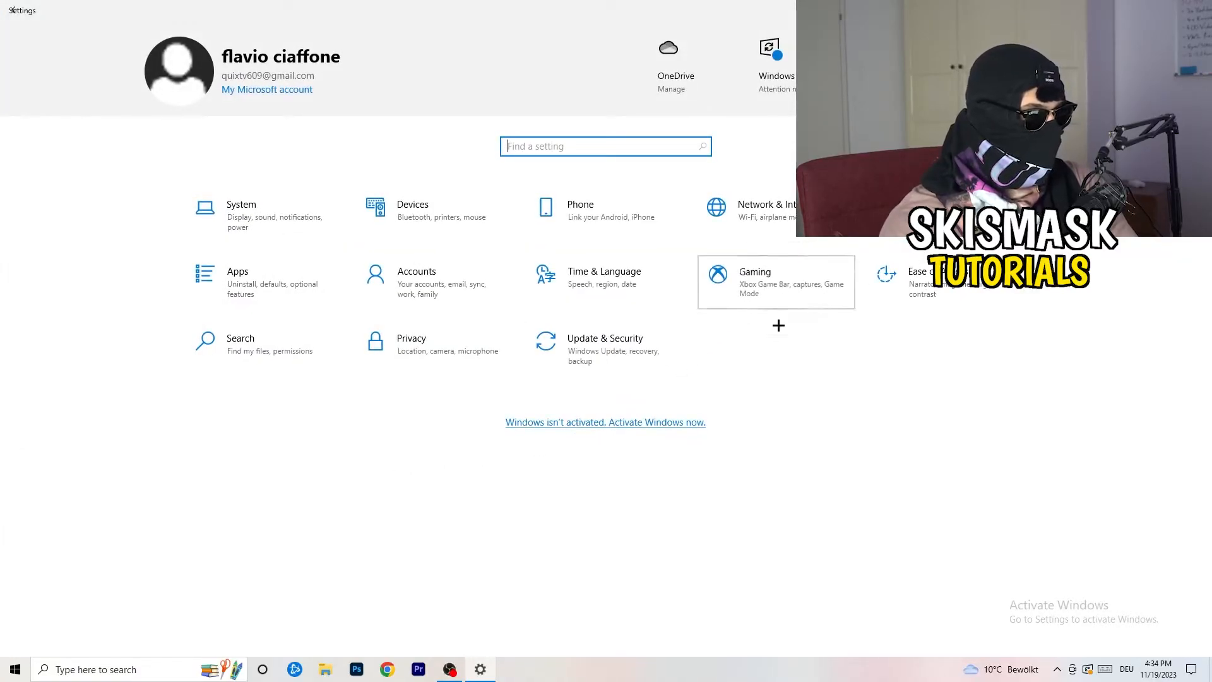
- Open the Gaming section to see Xbox Game Bar switched off
click(754, 271)
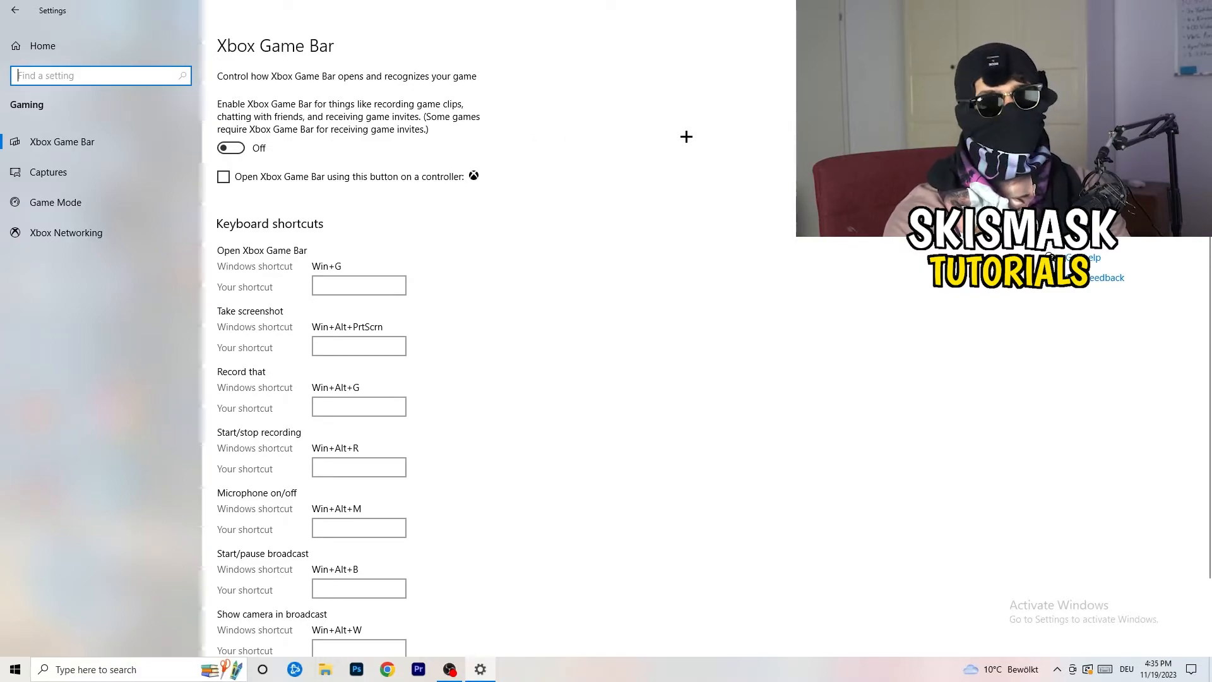
mouse_move(337, 171)
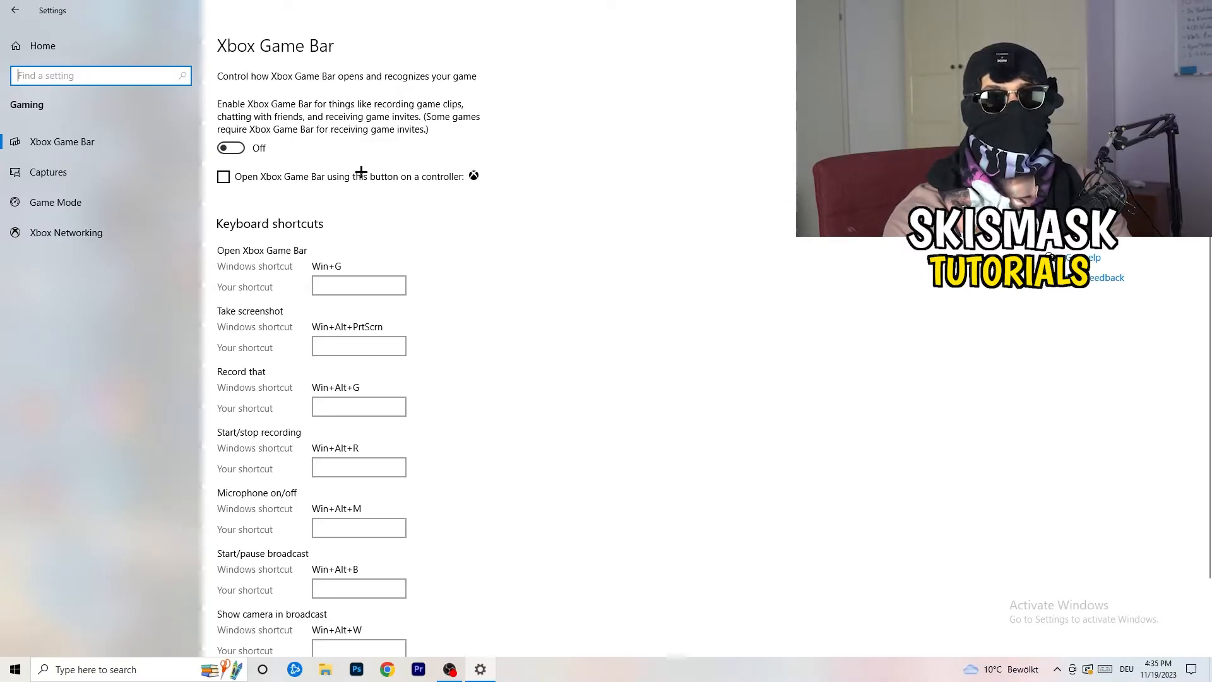
mouse_move(329, 161)
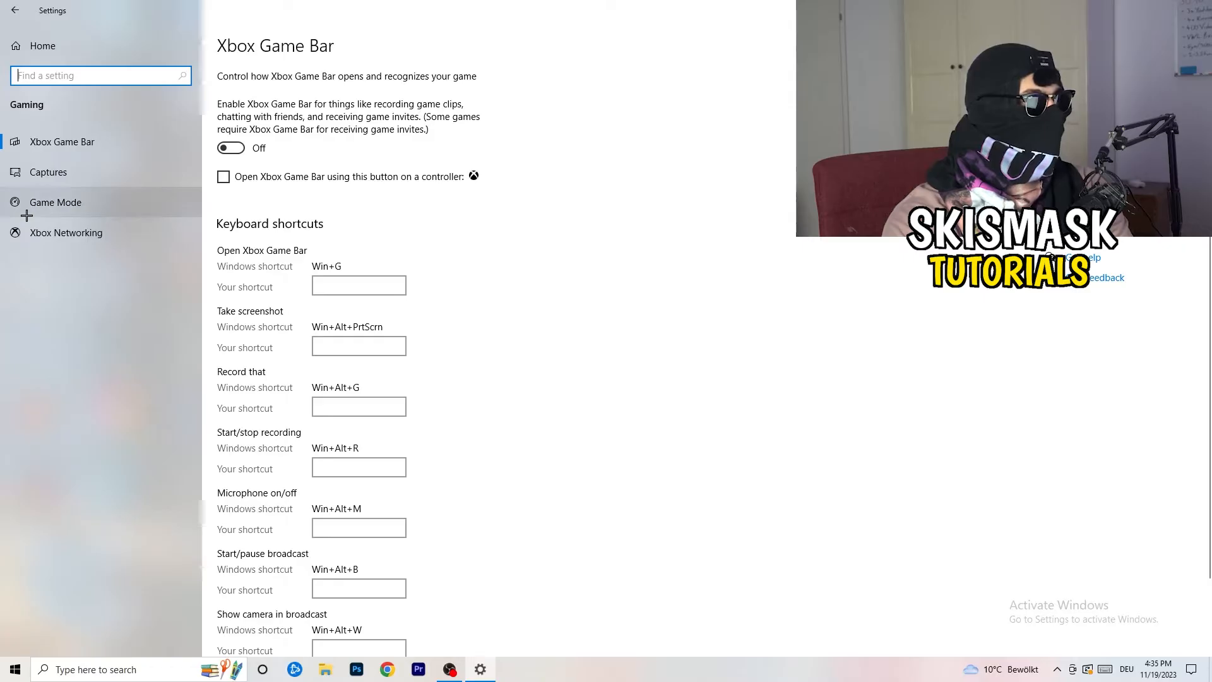
- Open the Game Mode page to confirm Game Mode is on
click(55, 202)
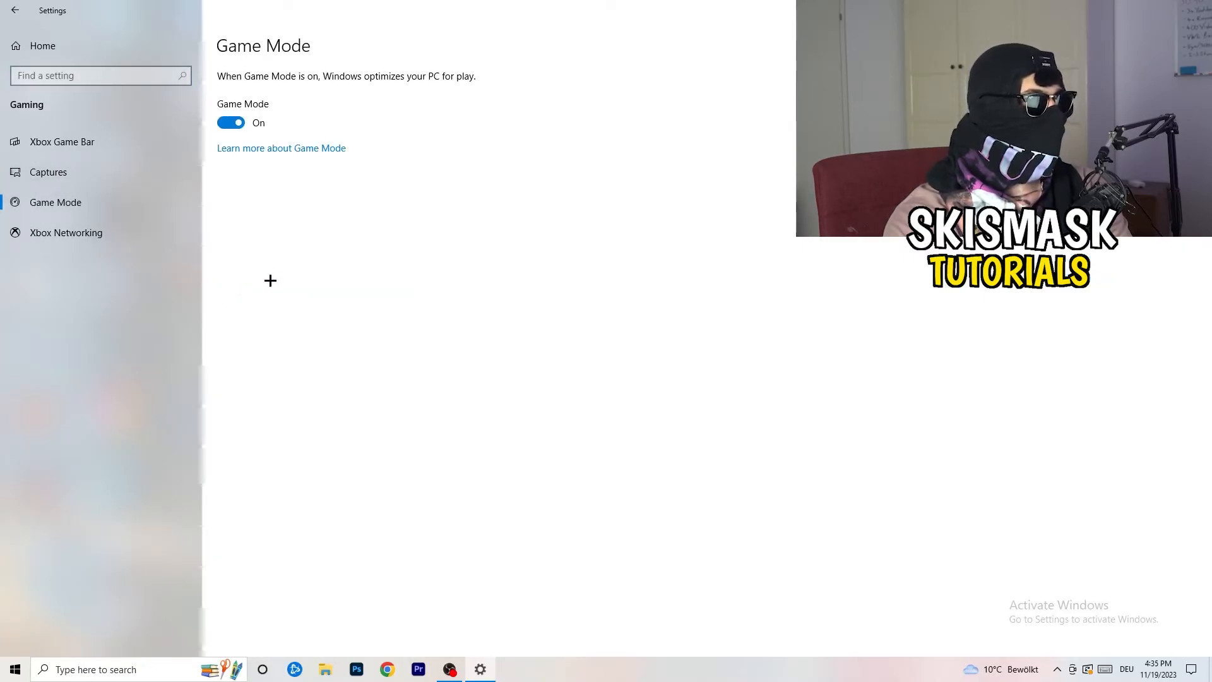
mouse_move(365, 240)
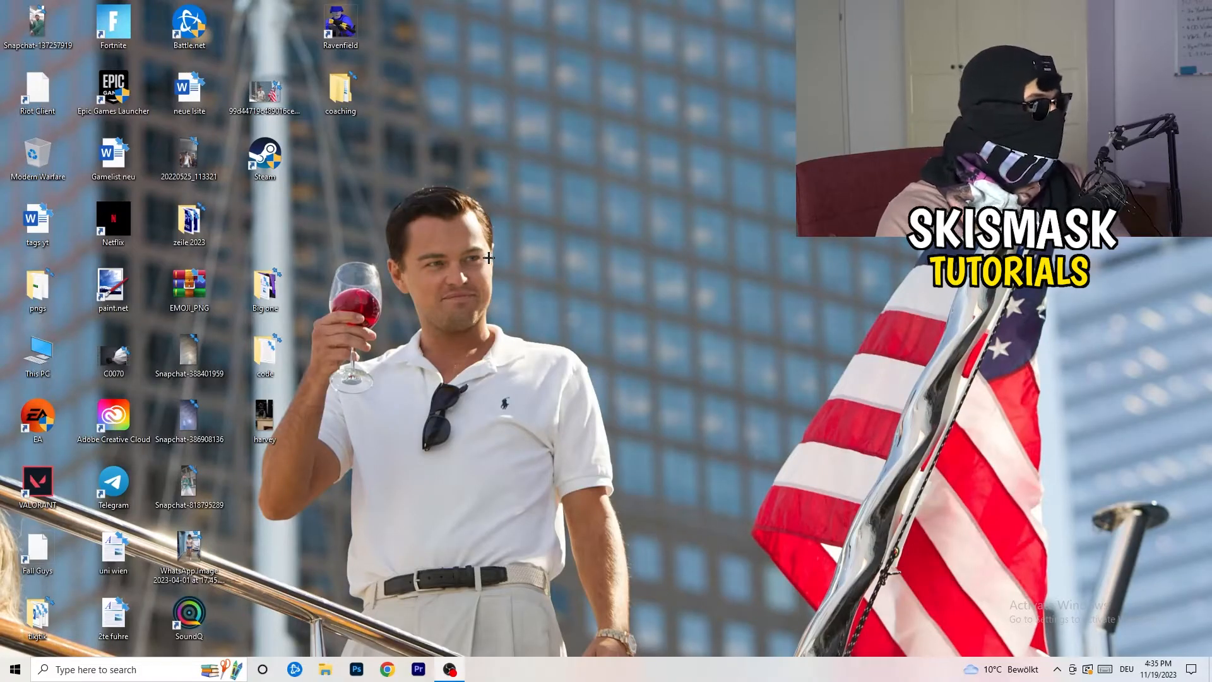
- Select the Steam desktop shortcut and open its Properties dialog
click(265, 158)
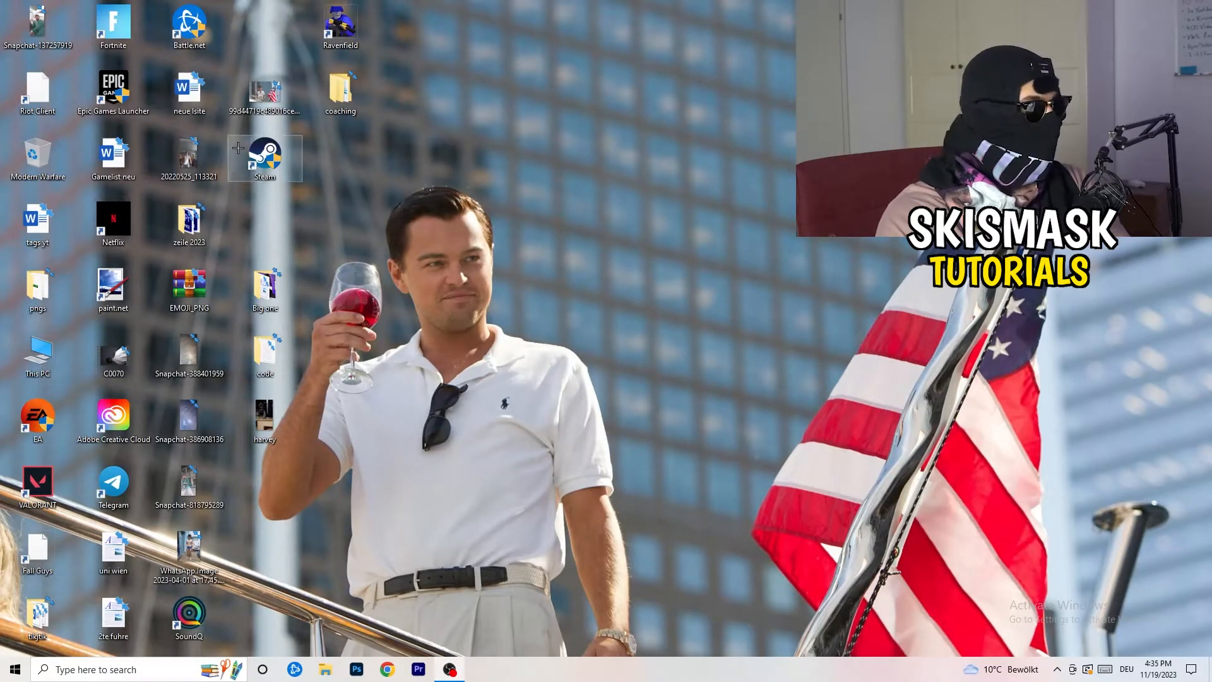
right_click(265, 158)
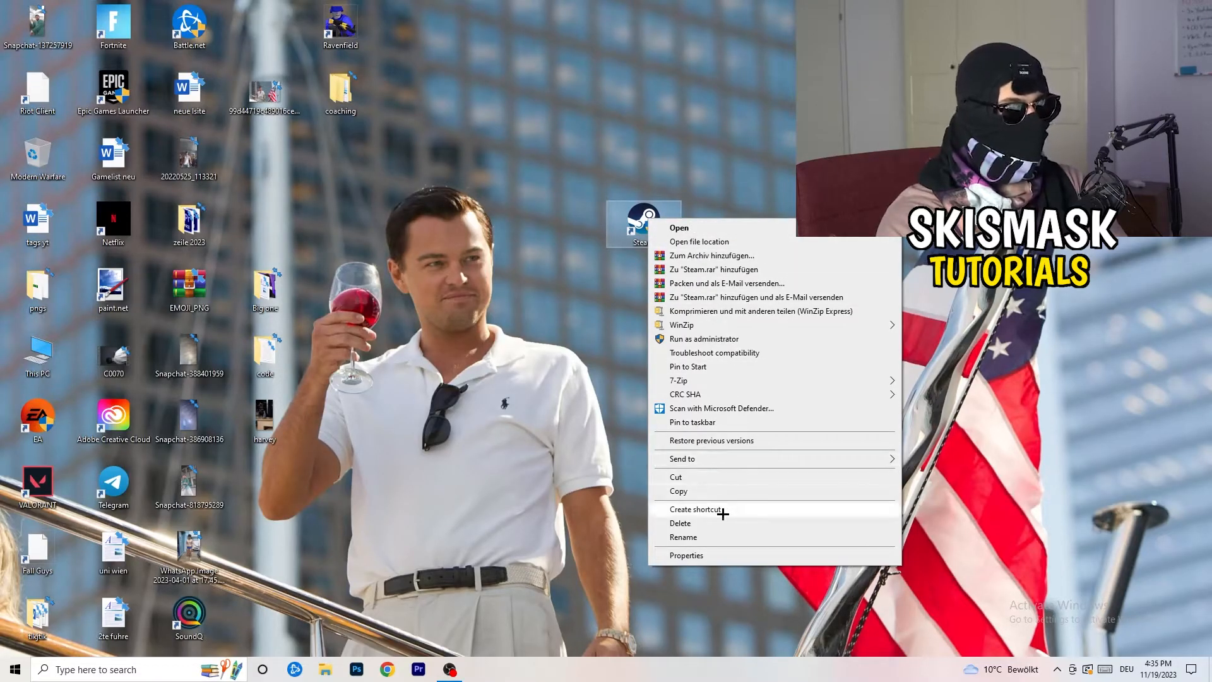
click(686, 555)
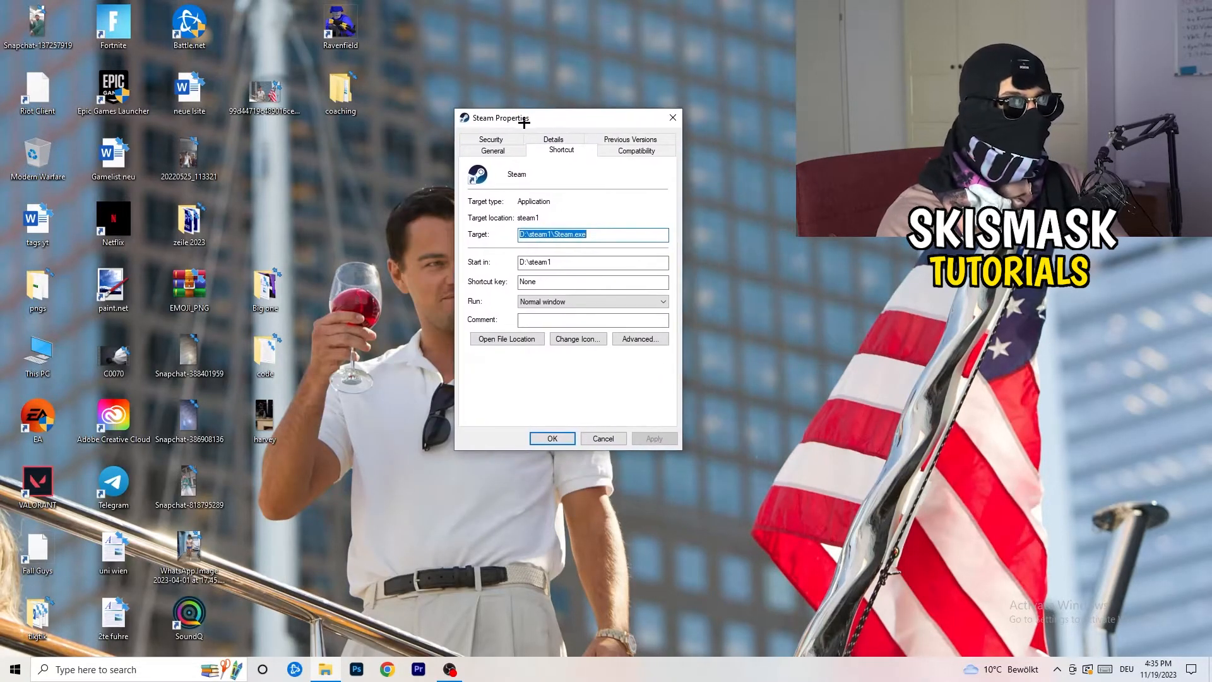
- Set Steam to Windows 8 compatibility mode, run as administrator, and apply
click(636, 150)
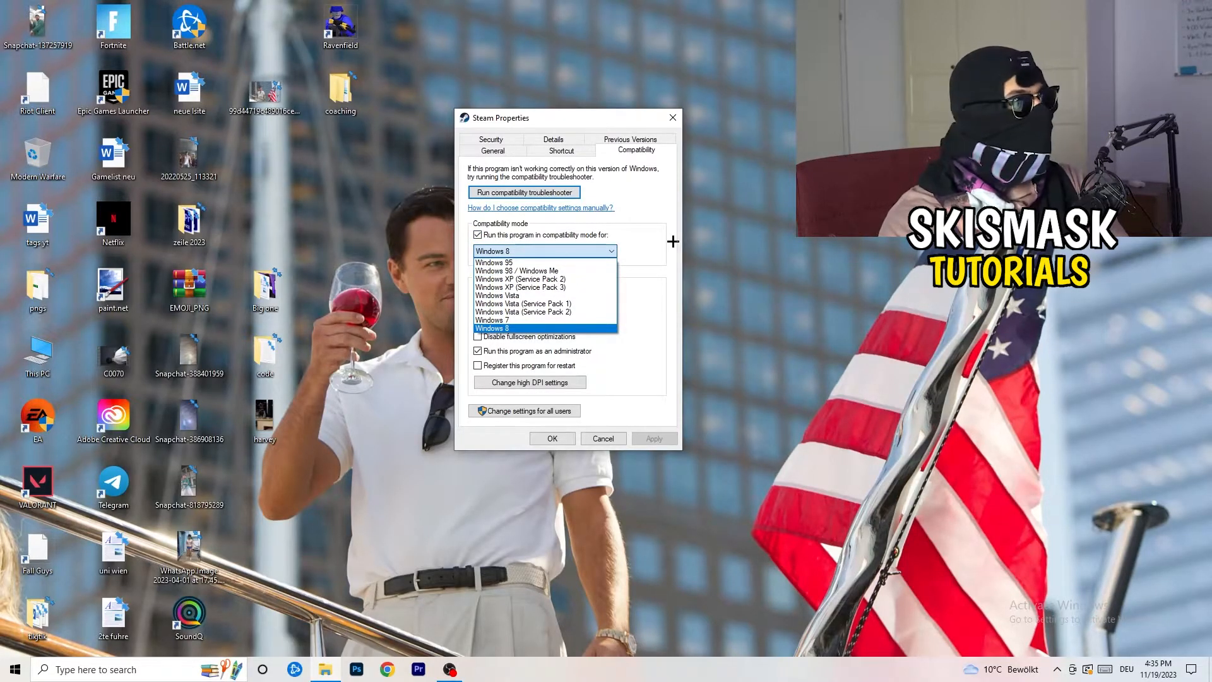
click(492, 327)
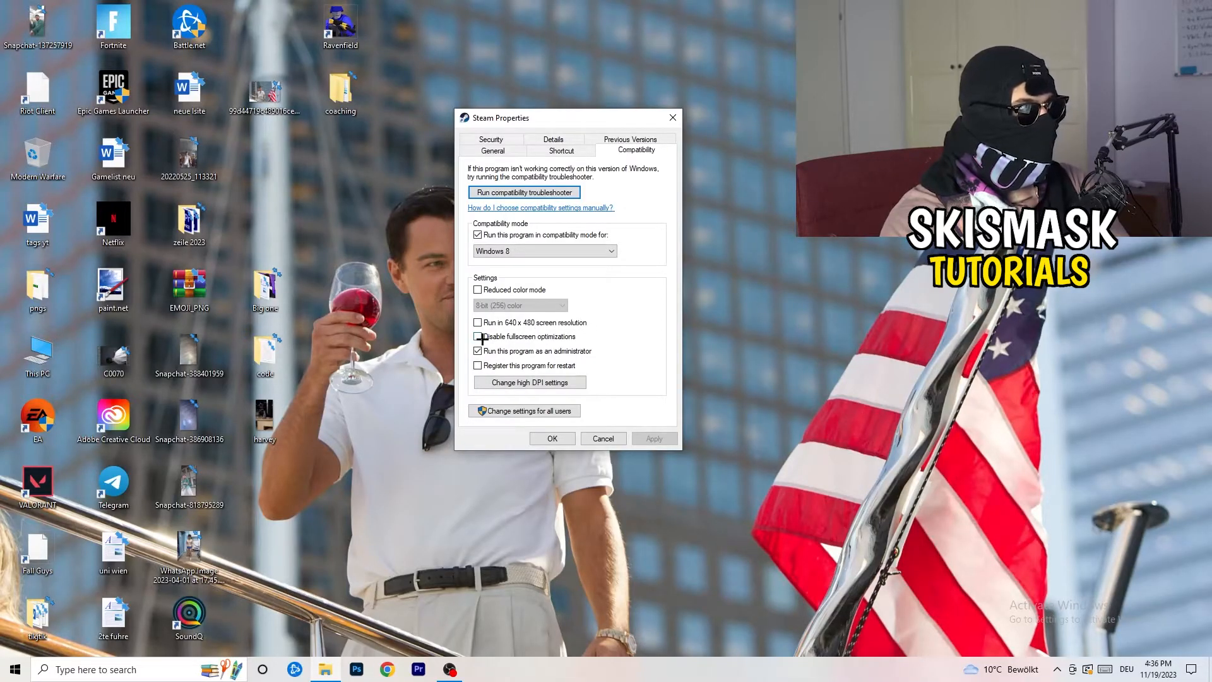
click(478, 337)
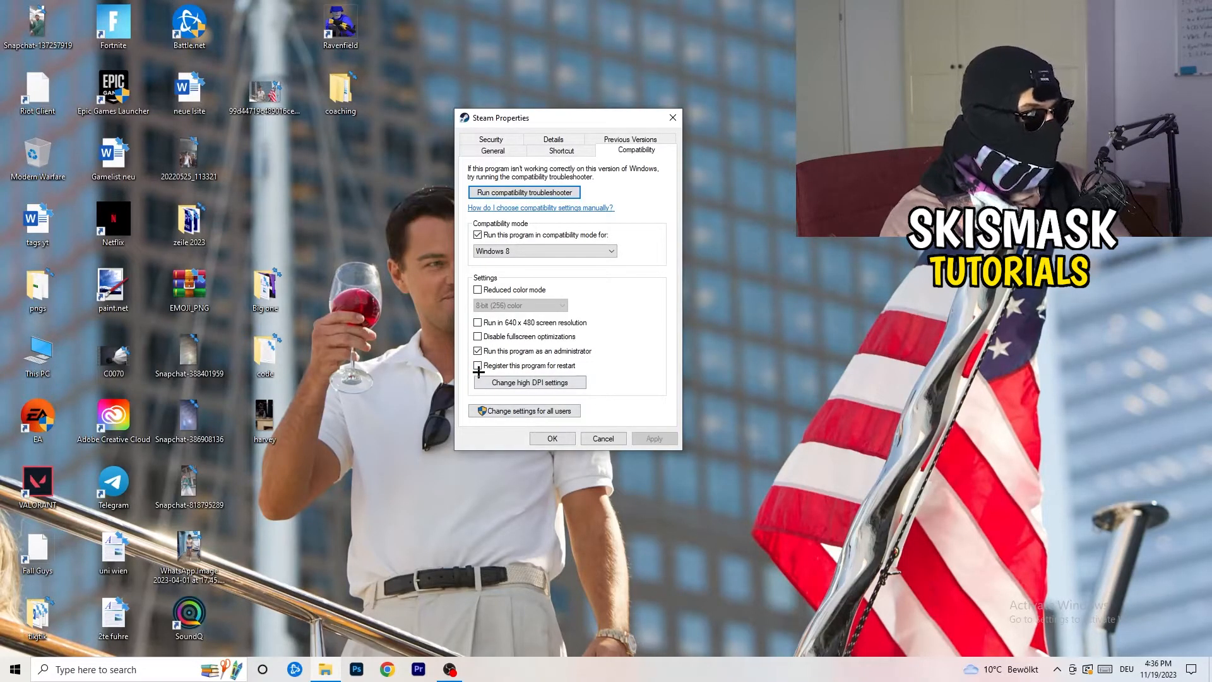
click(478, 365)
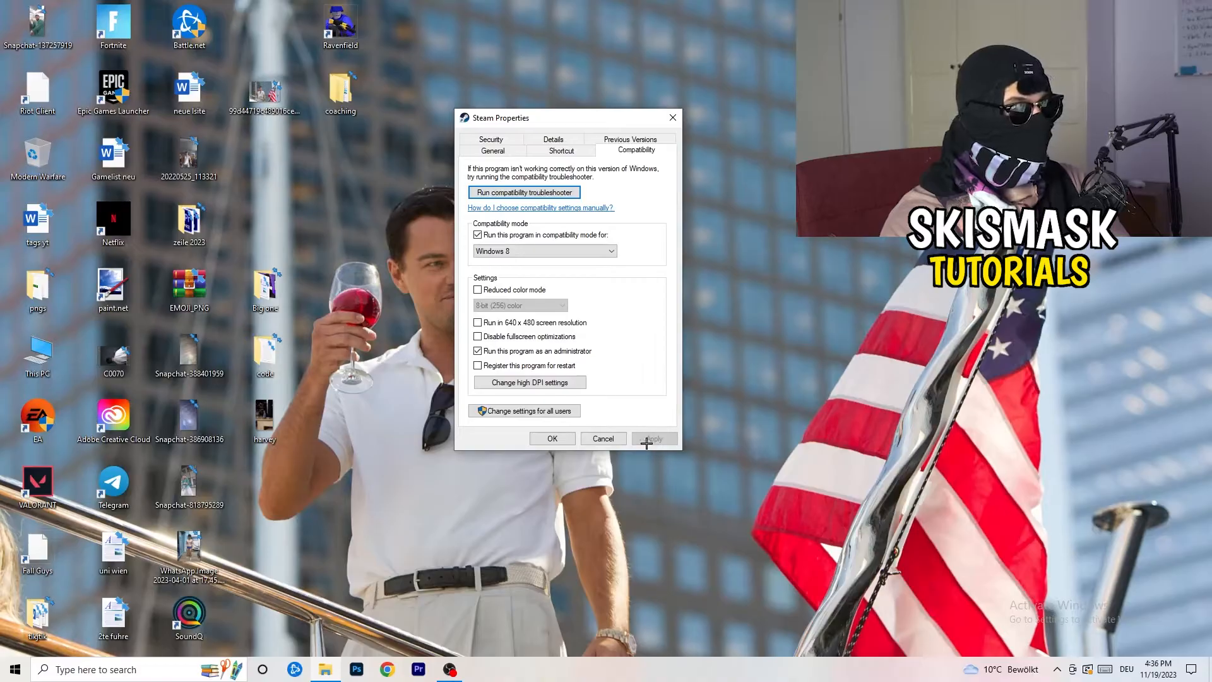
click(552, 438)
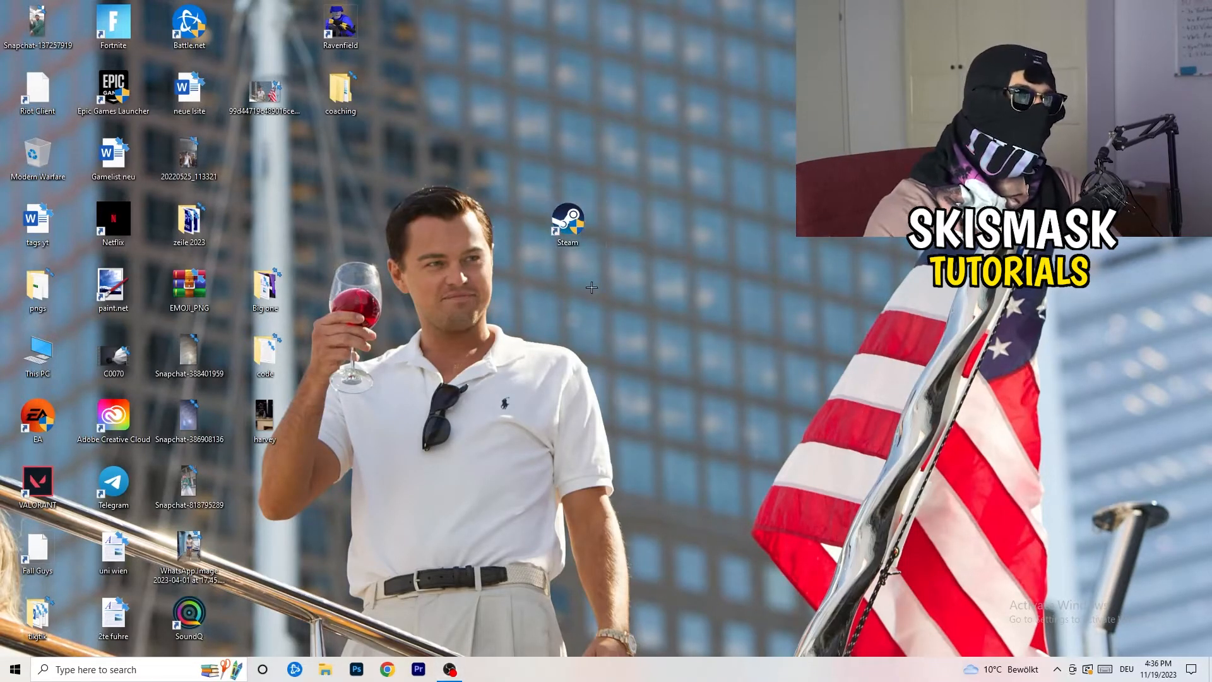
mouse_move(665, 307)
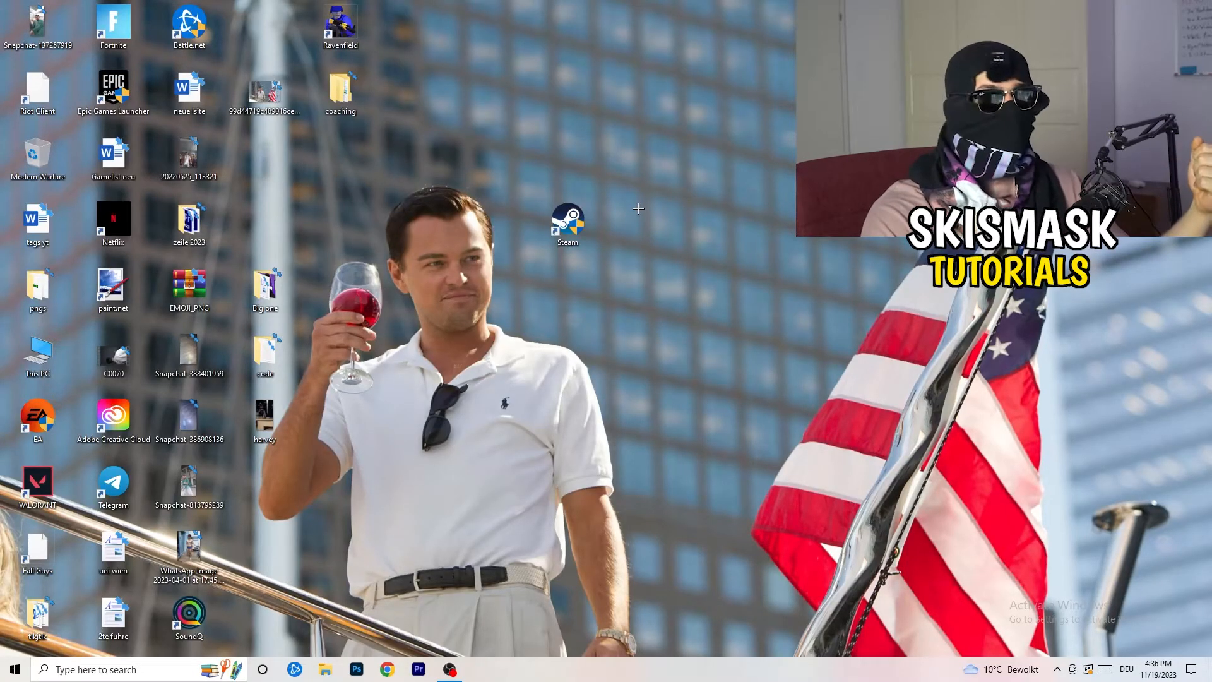
- Drag the Steam shortcut left, review and close its Properties, then drag it back
drag(568, 224, 416, 224)
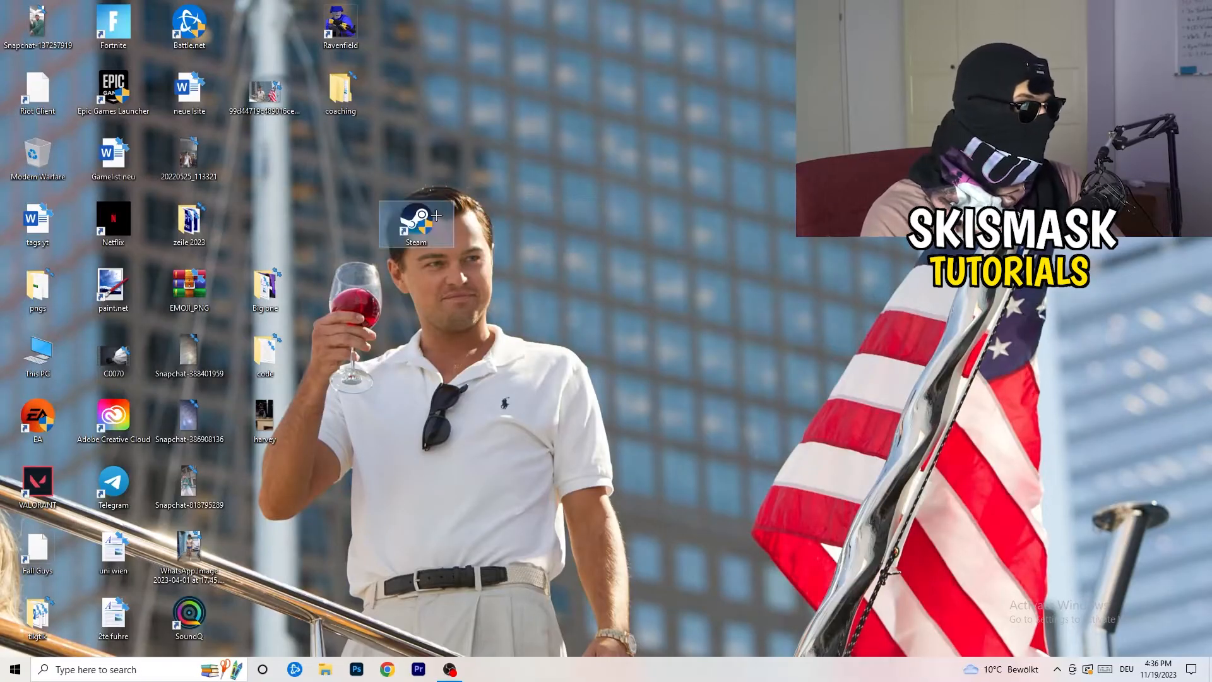
right_click(416, 222)
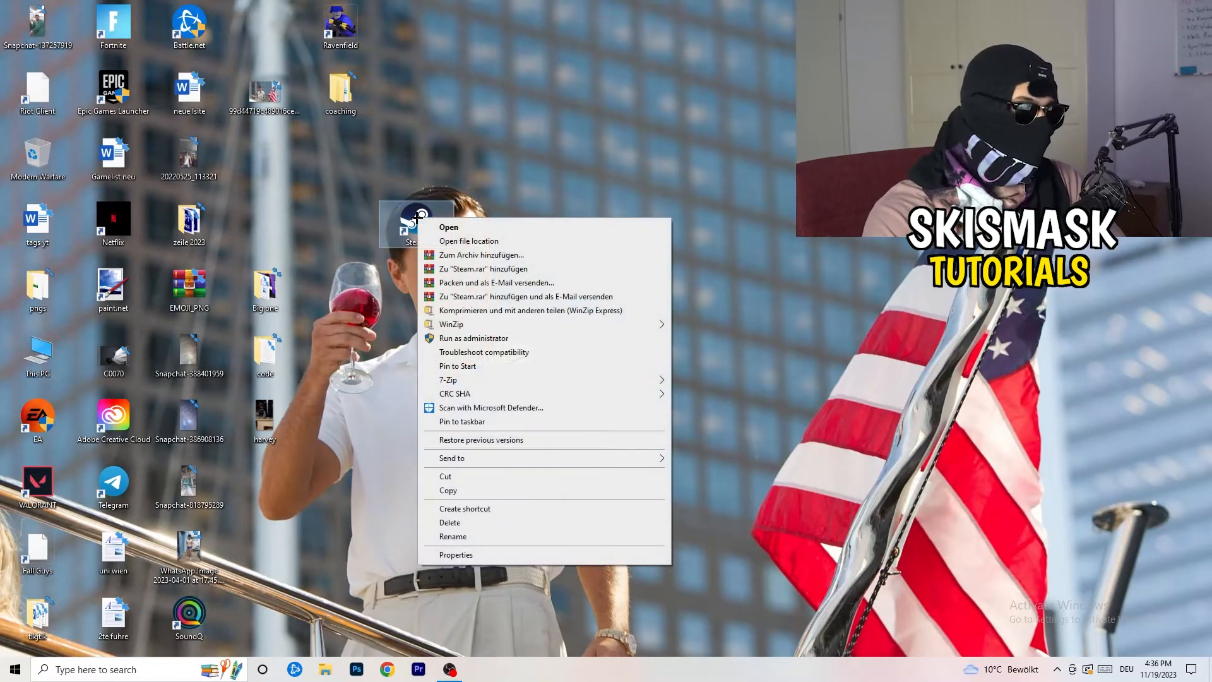
click(455, 554)
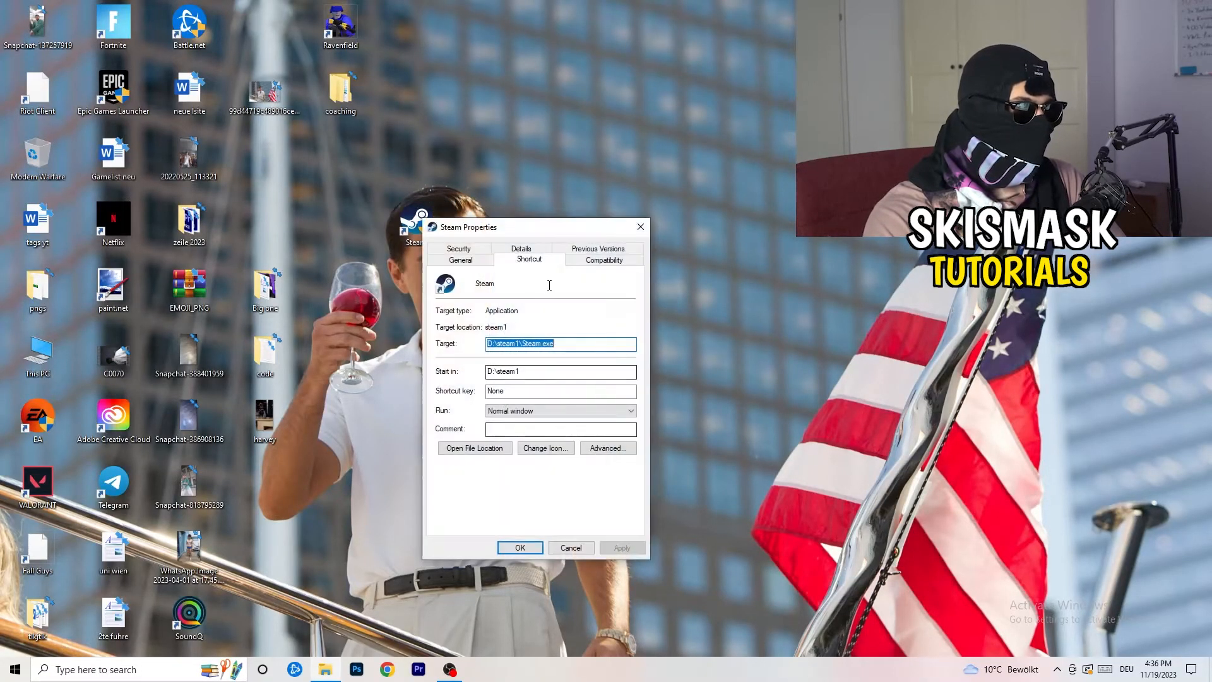
click(603, 259)
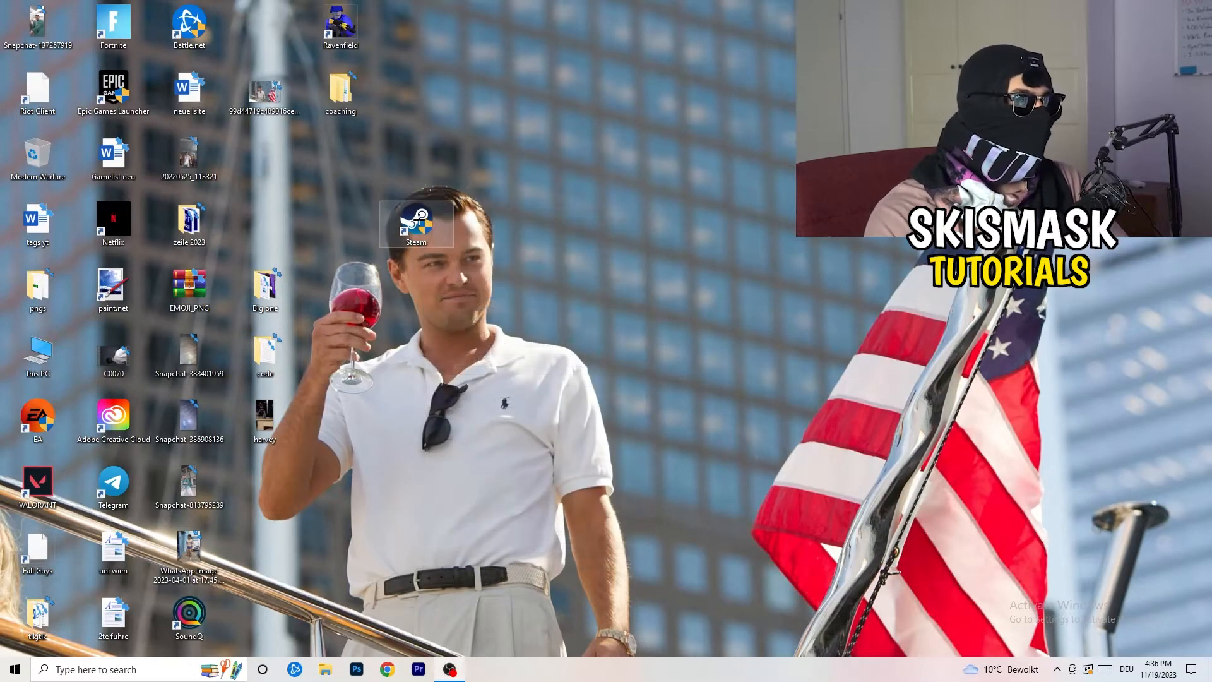
drag(416, 224, 265, 160)
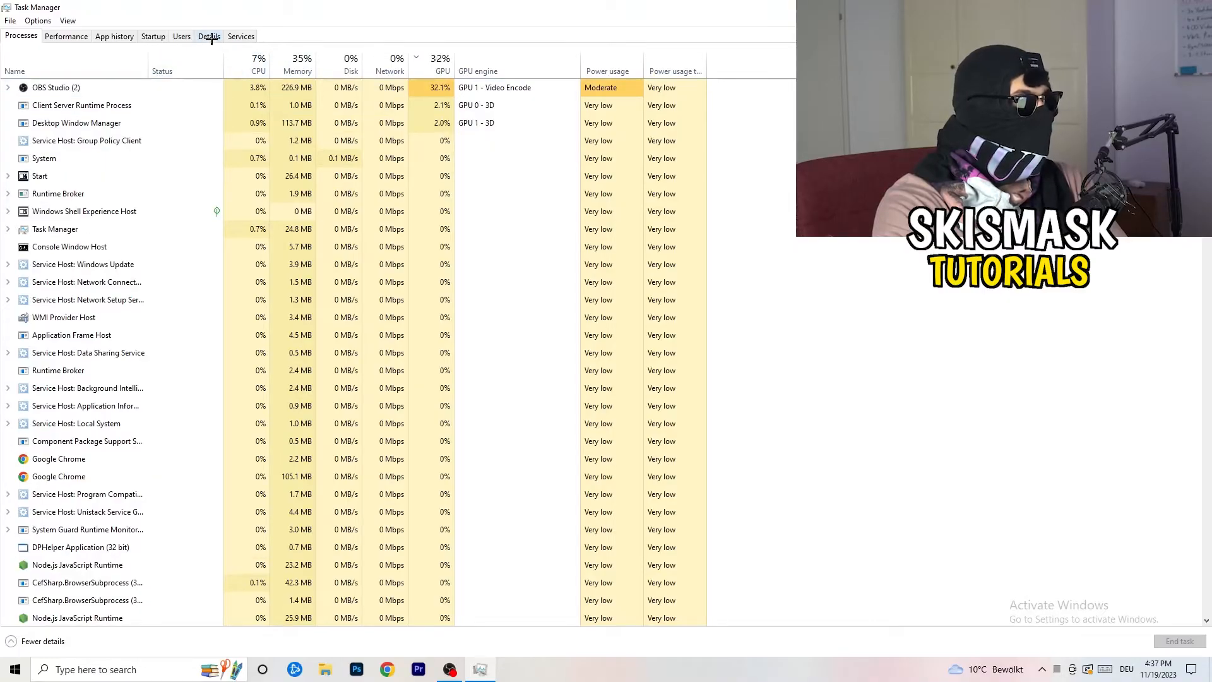
- Switch Task Manager to the Details tab and select a process
click(209, 37)
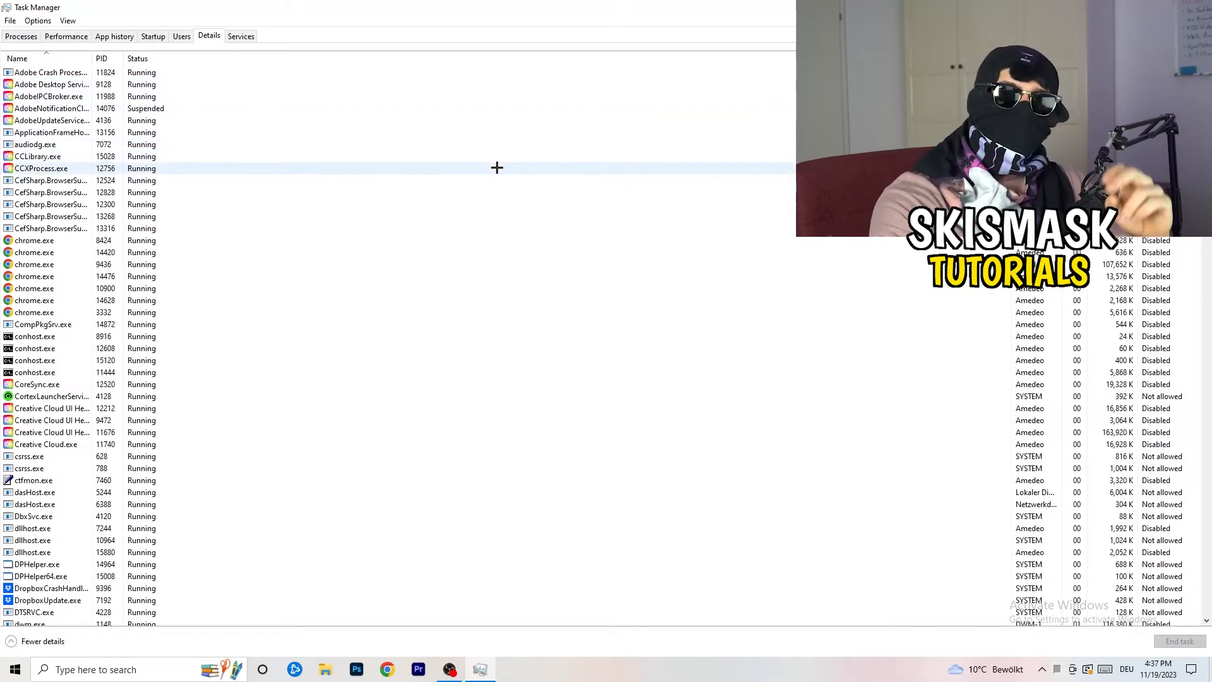
mouse_move(348, 168)
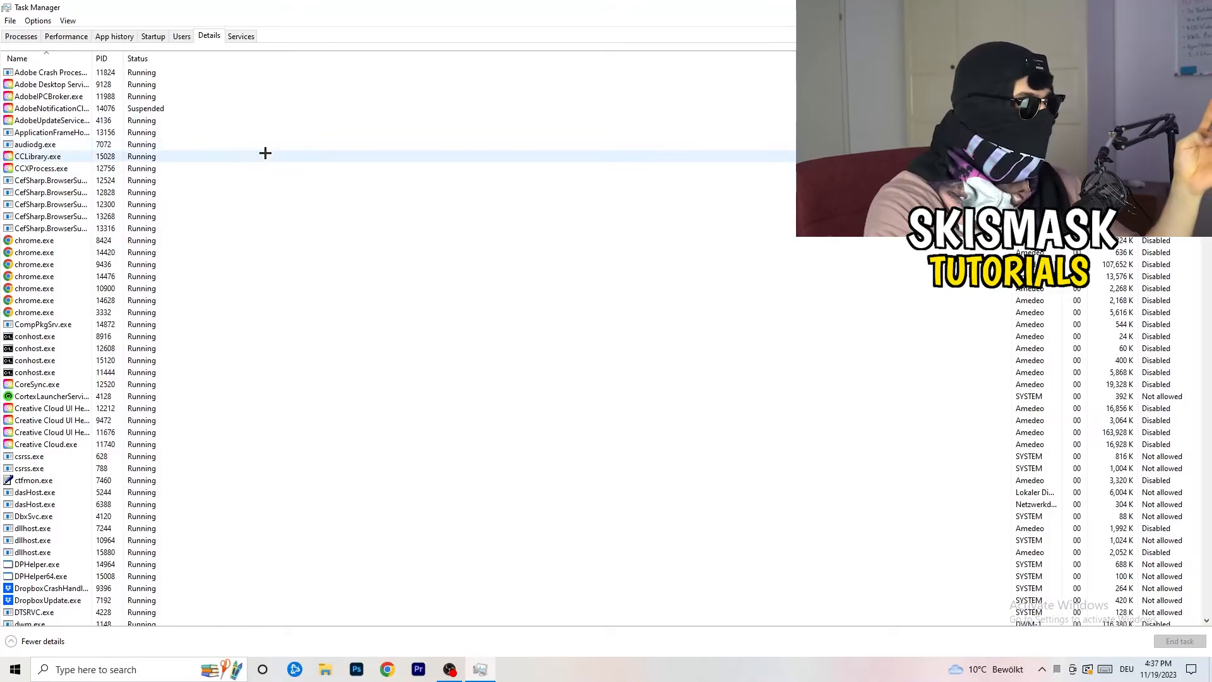
mouse_move(269, 155)
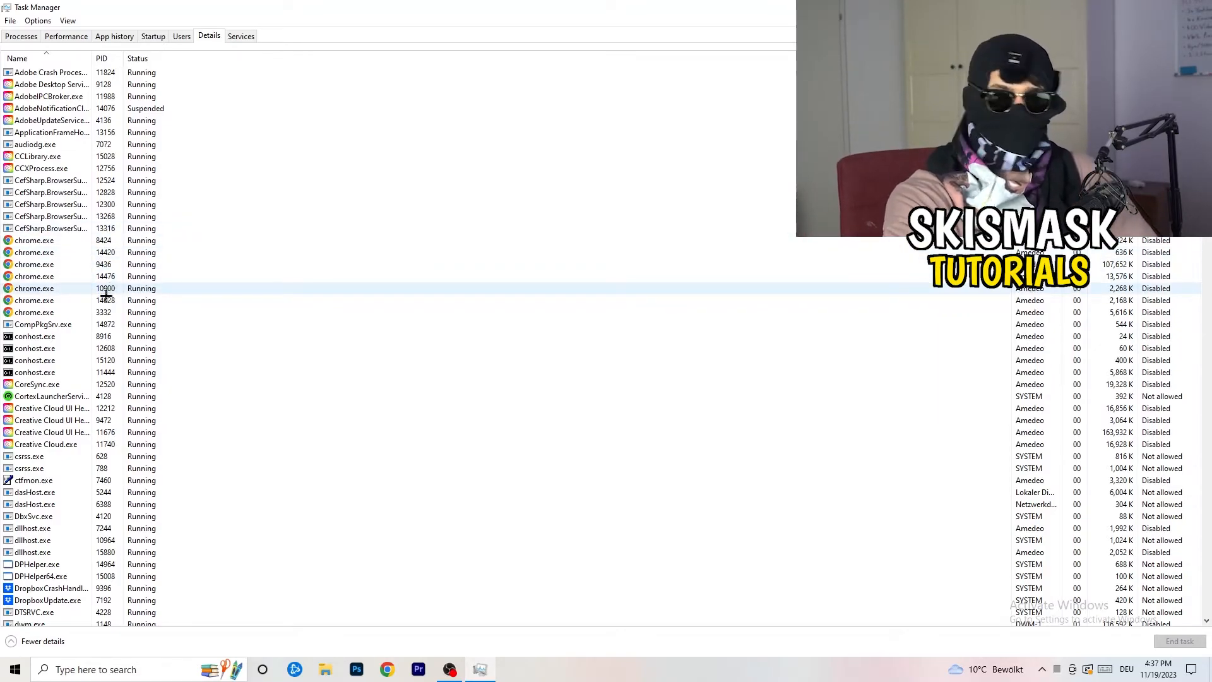
click(52, 431)
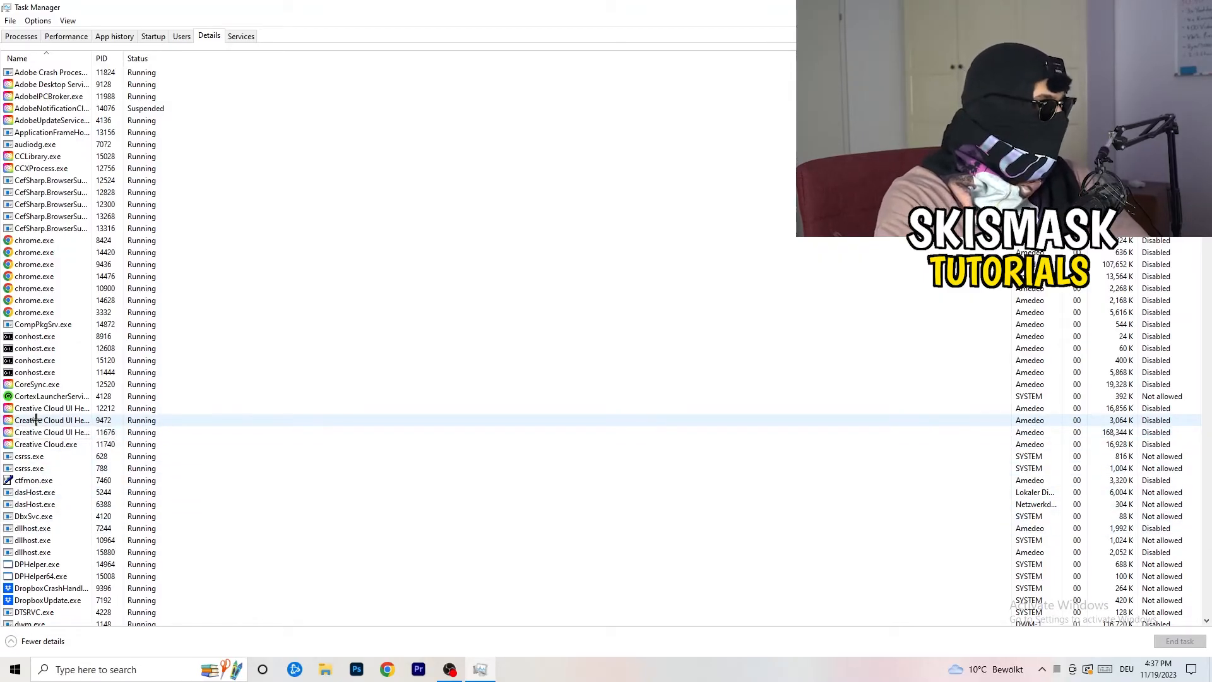
- Right-click the Creative Cloud UI Helper process to show its actions menu
right_click(51, 420)
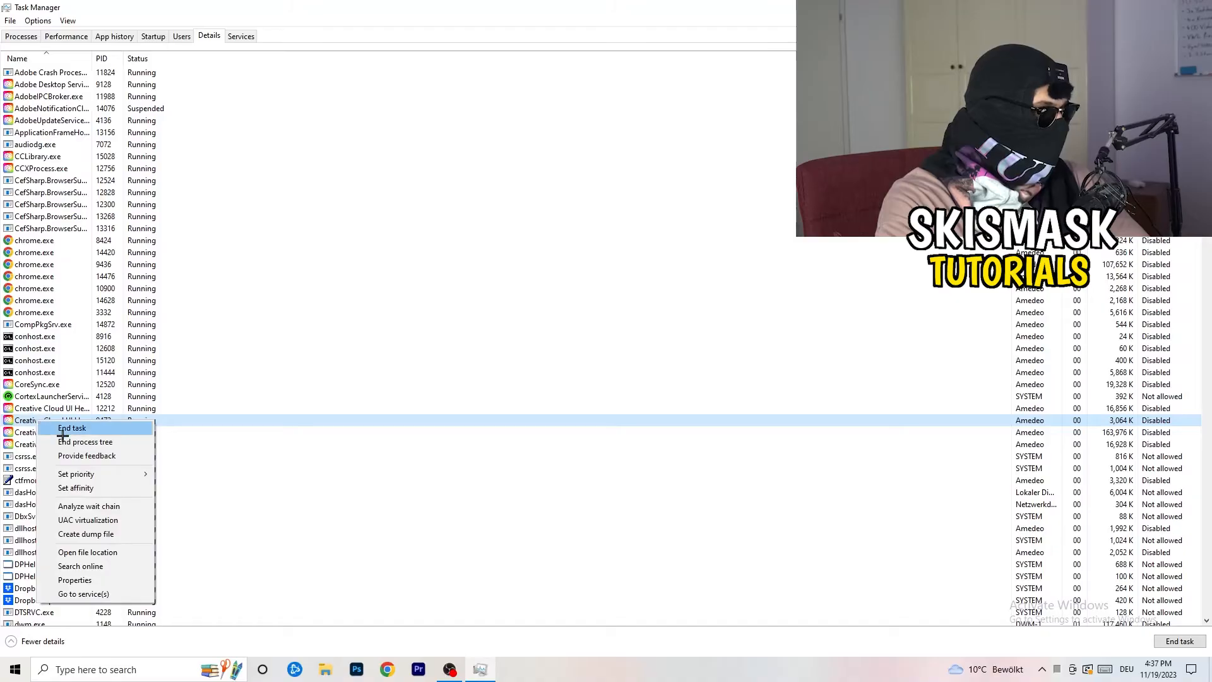
mouse_move(76, 473)
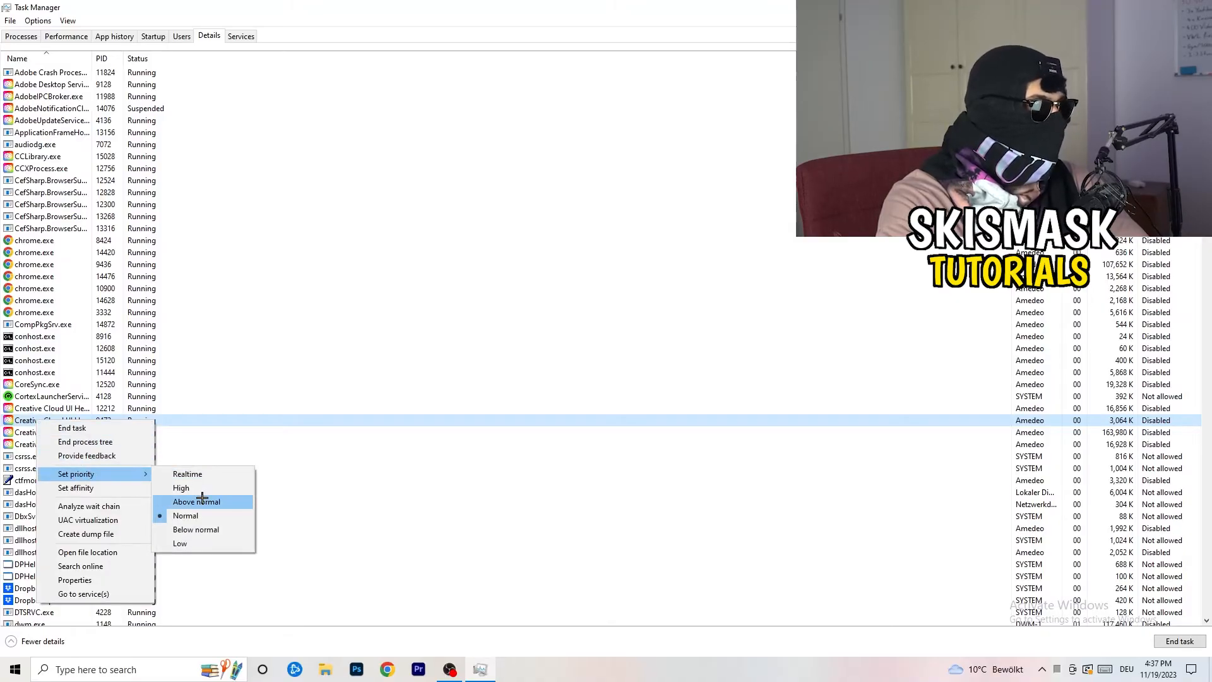
mouse_move(181, 488)
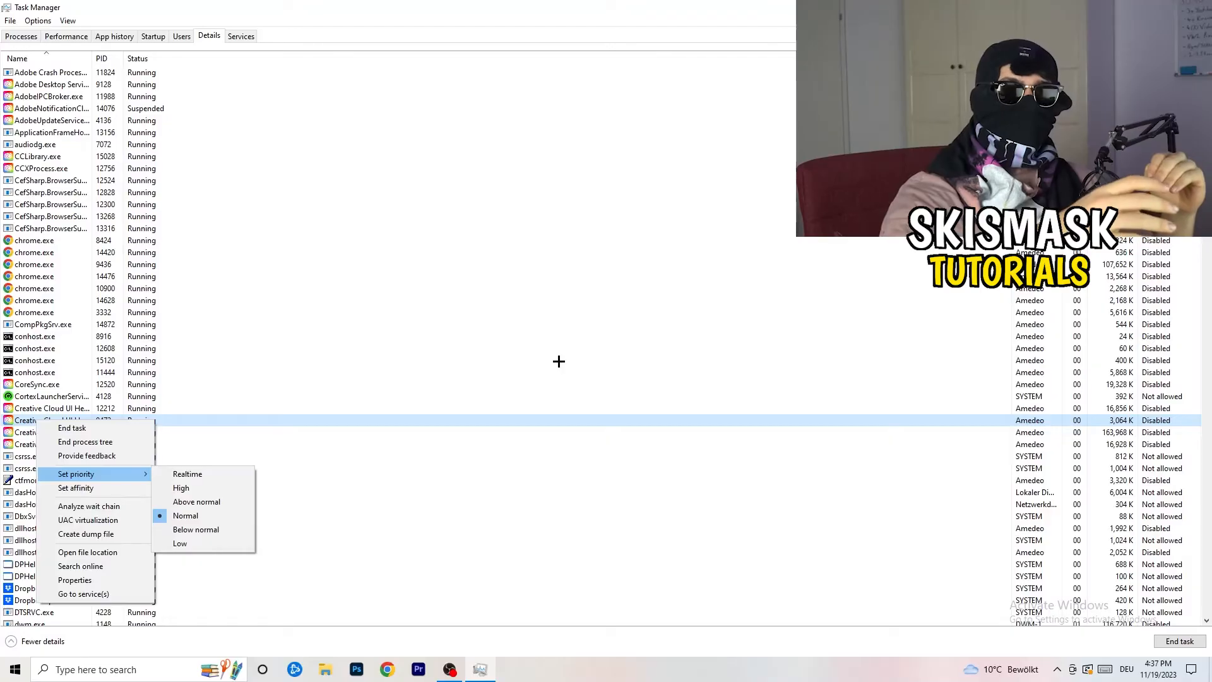
mouse_move(580, 368)
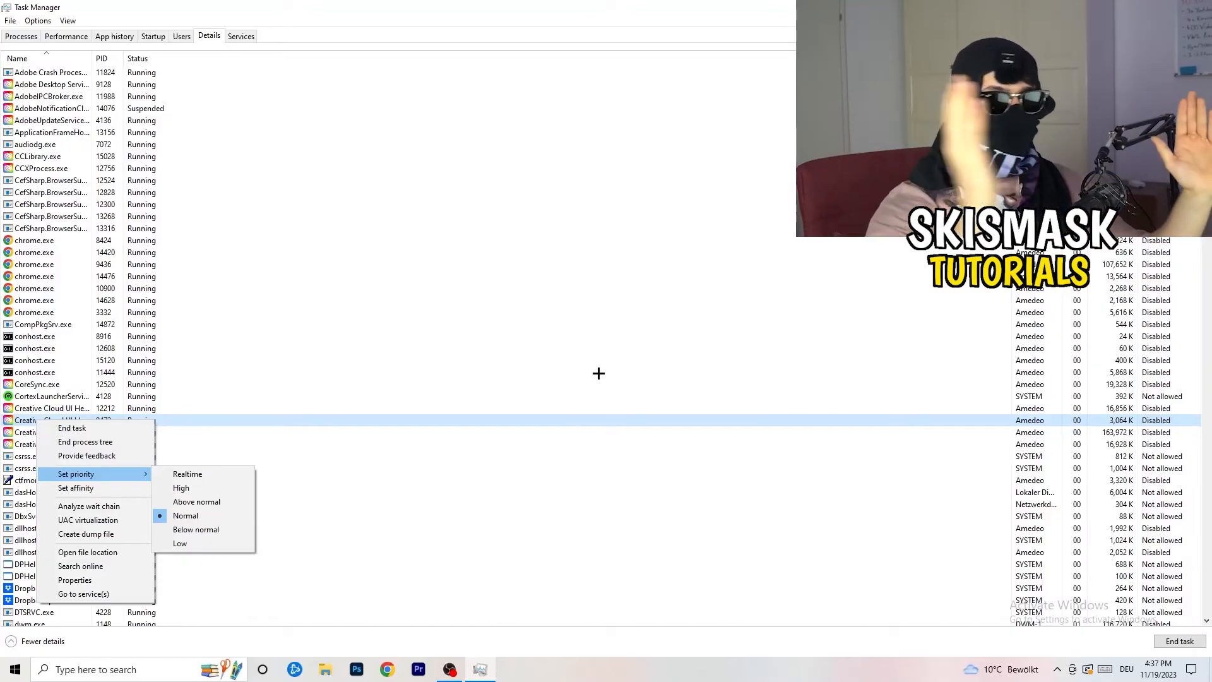
mouse_move(613, 378)
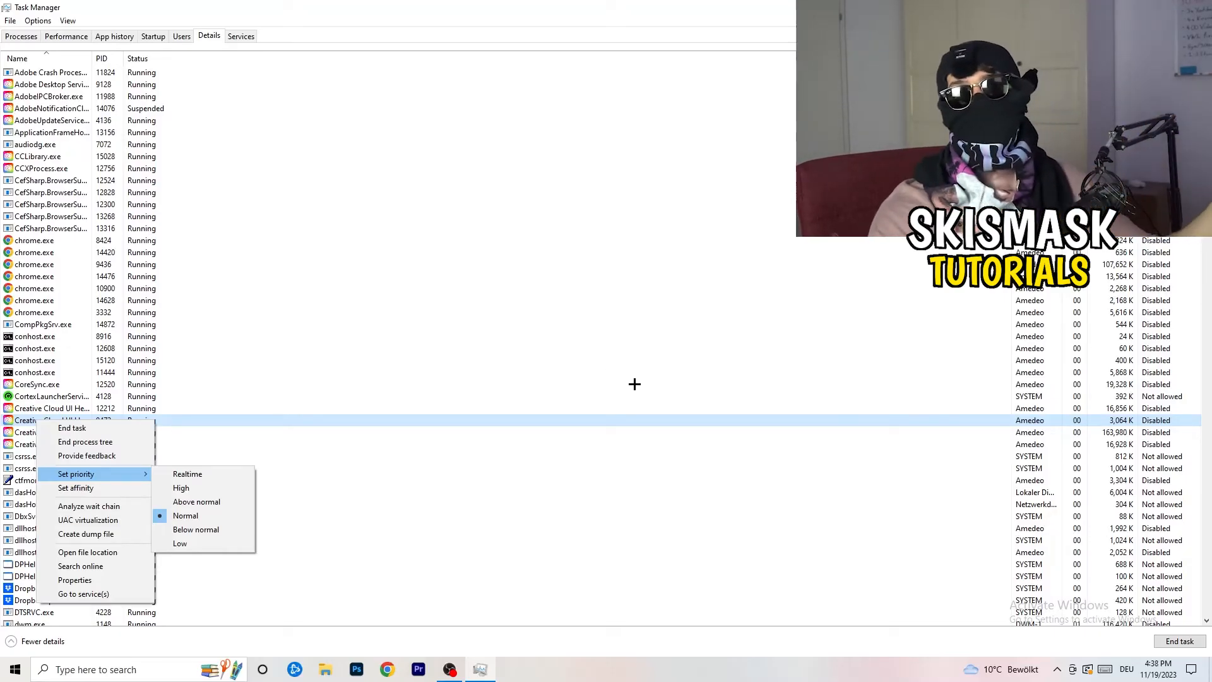
mouse_move(643, 386)
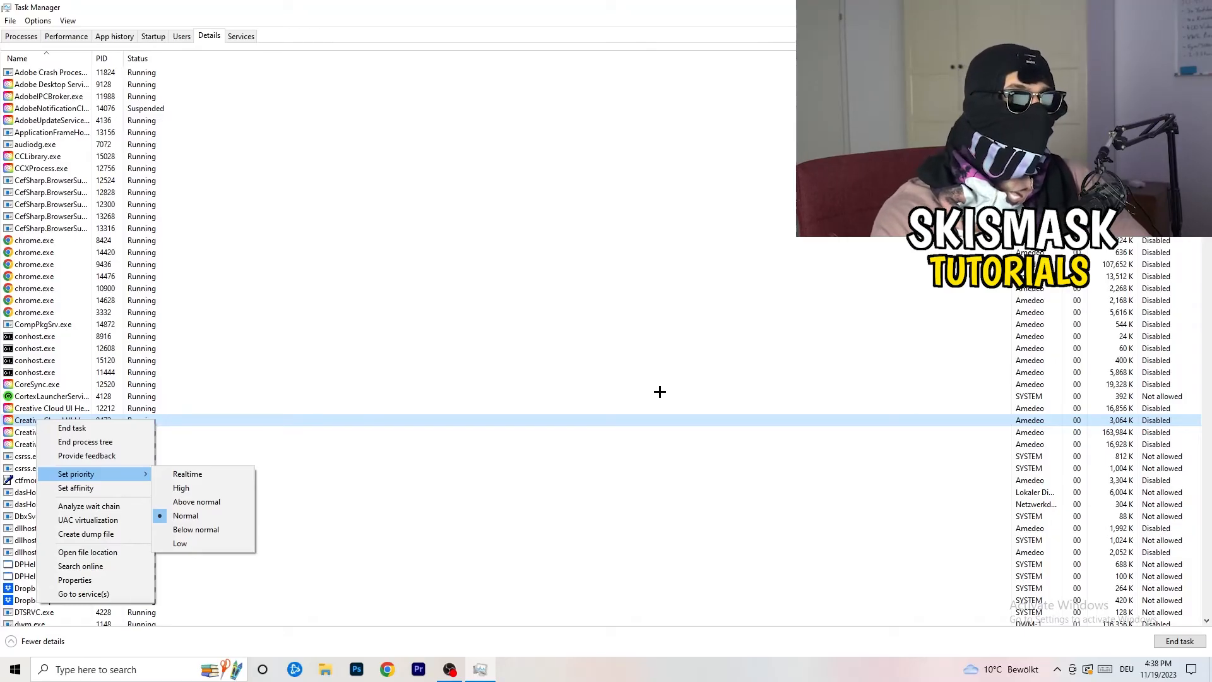
mouse_move(664, 393)
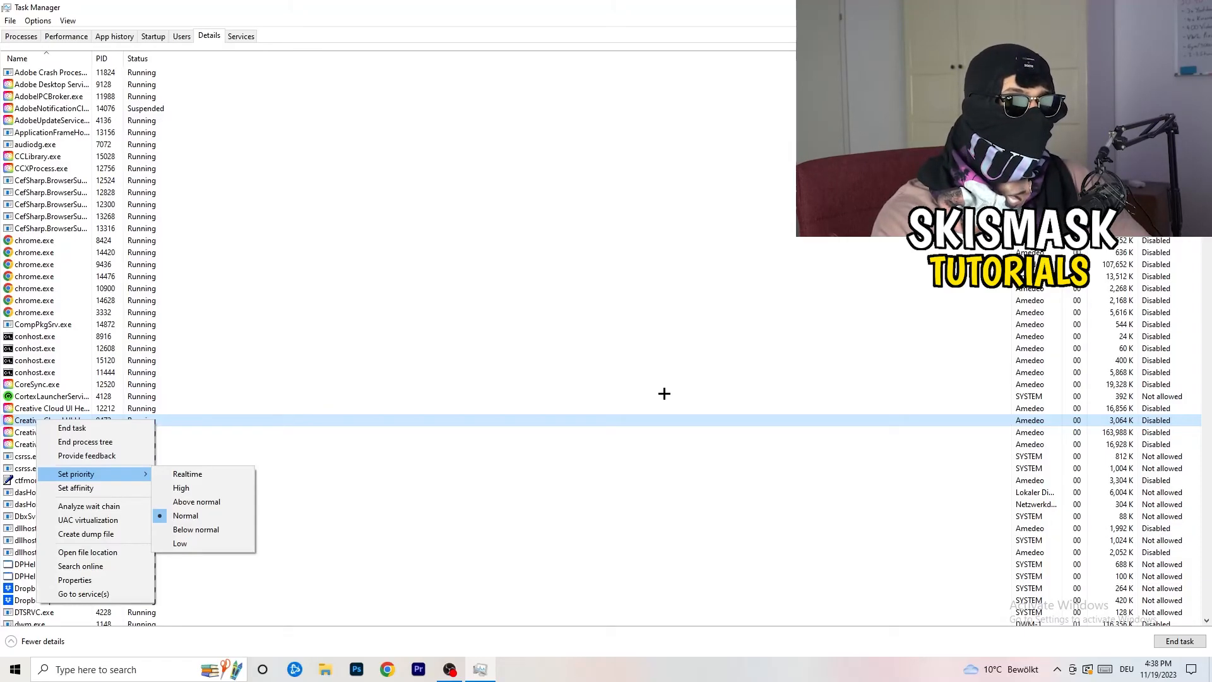